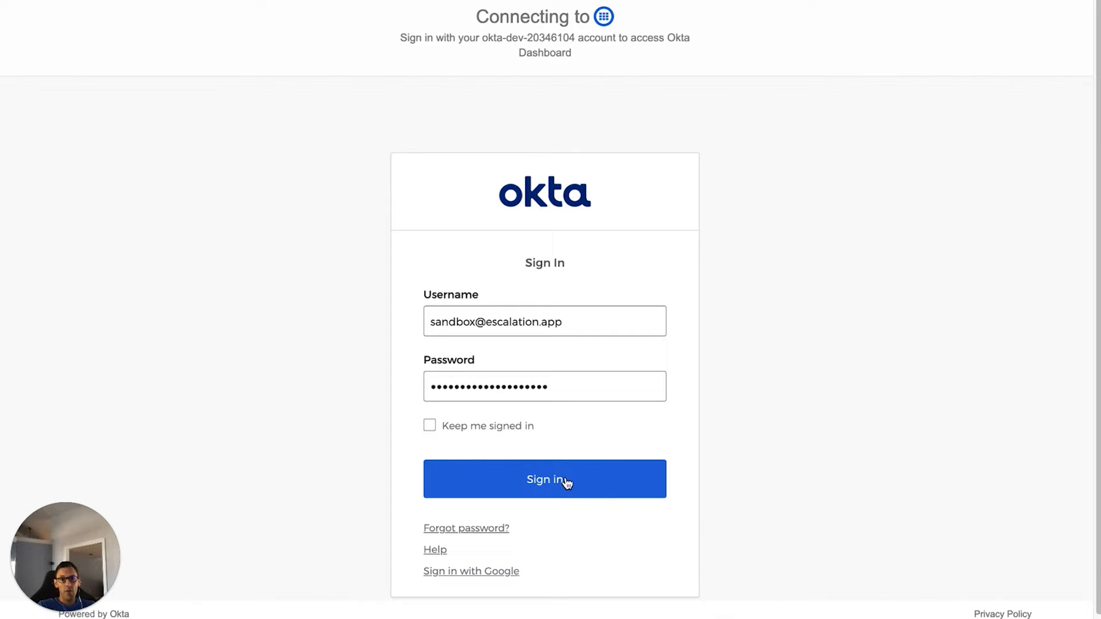
# Sign in to the Okta developer org and expand the Applications menu
pyautogui.click(544, 480)
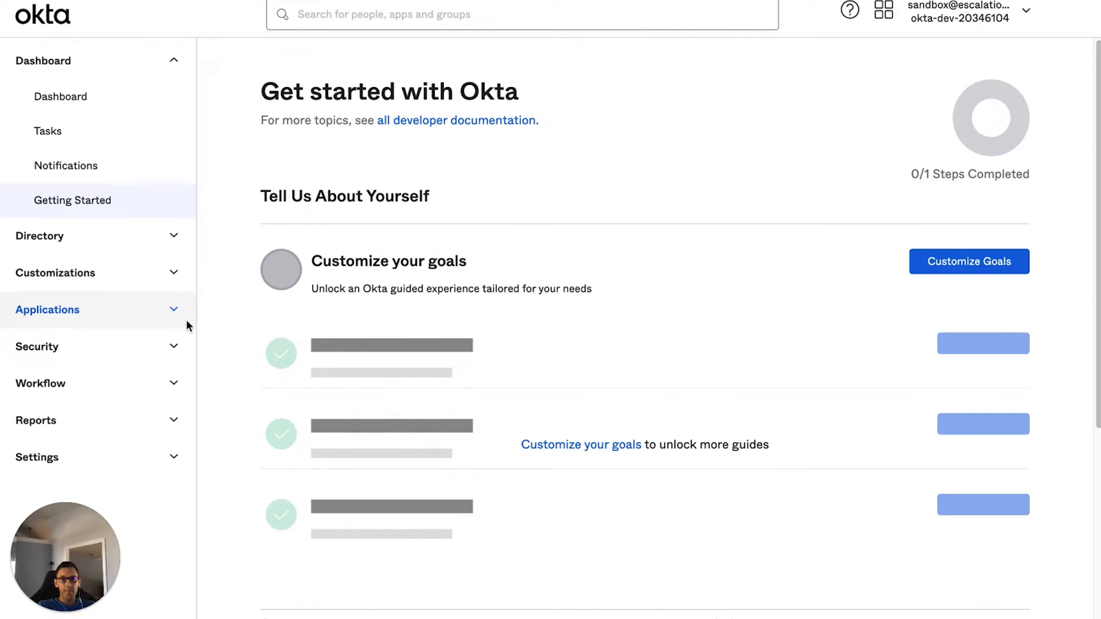
pyautogui.click(47, 310)
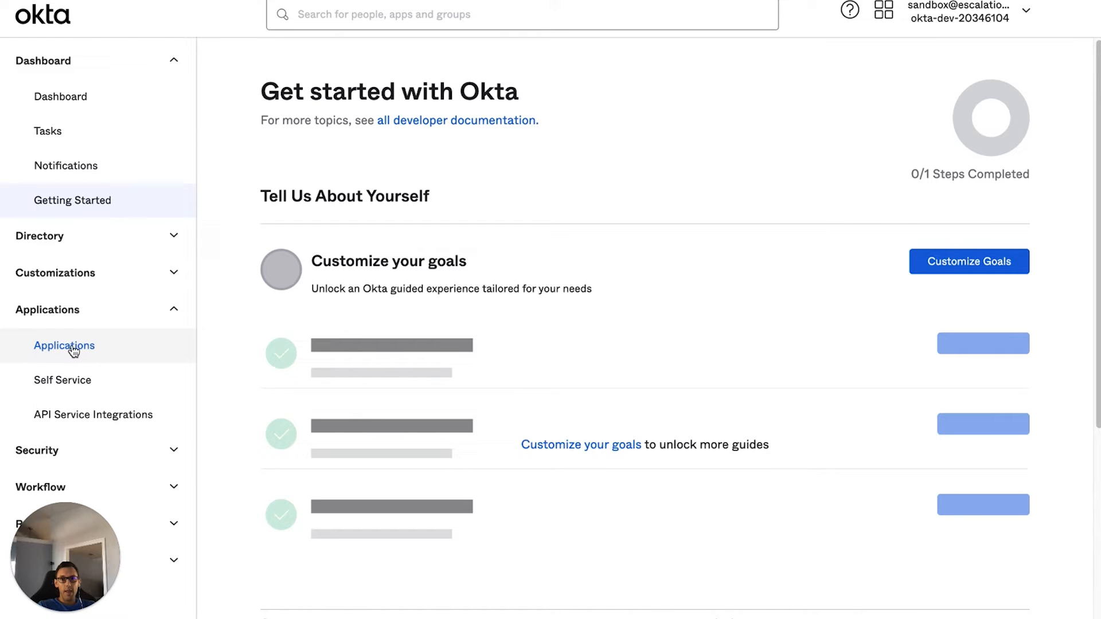
# Open the Datadog application from the Applications list
pyautogui.click(65, 345)
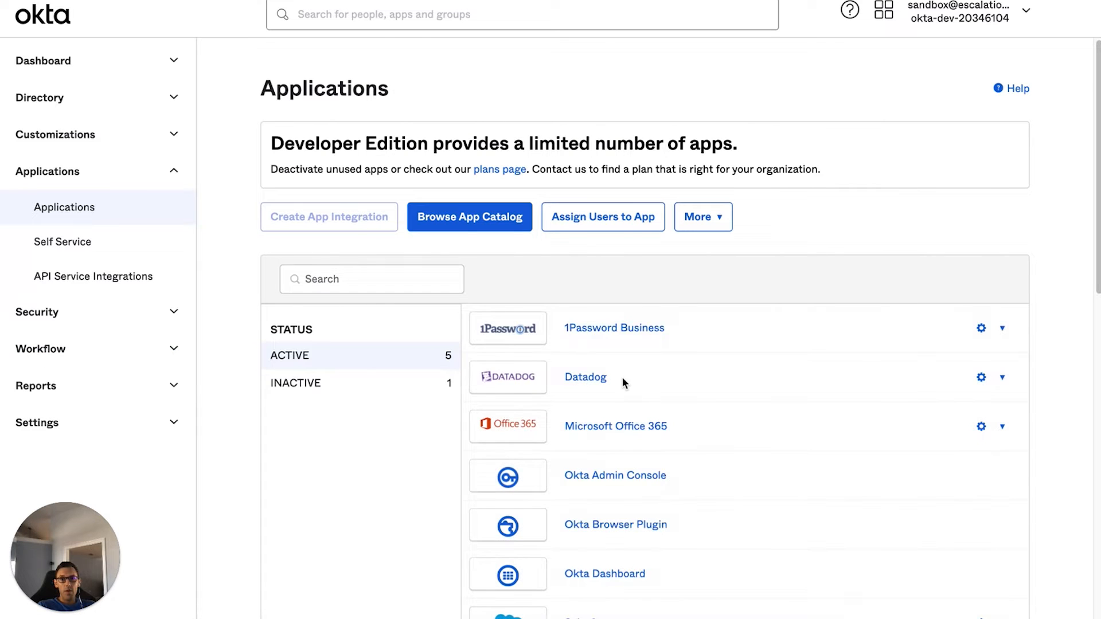
pyautogui.scroll(-3)
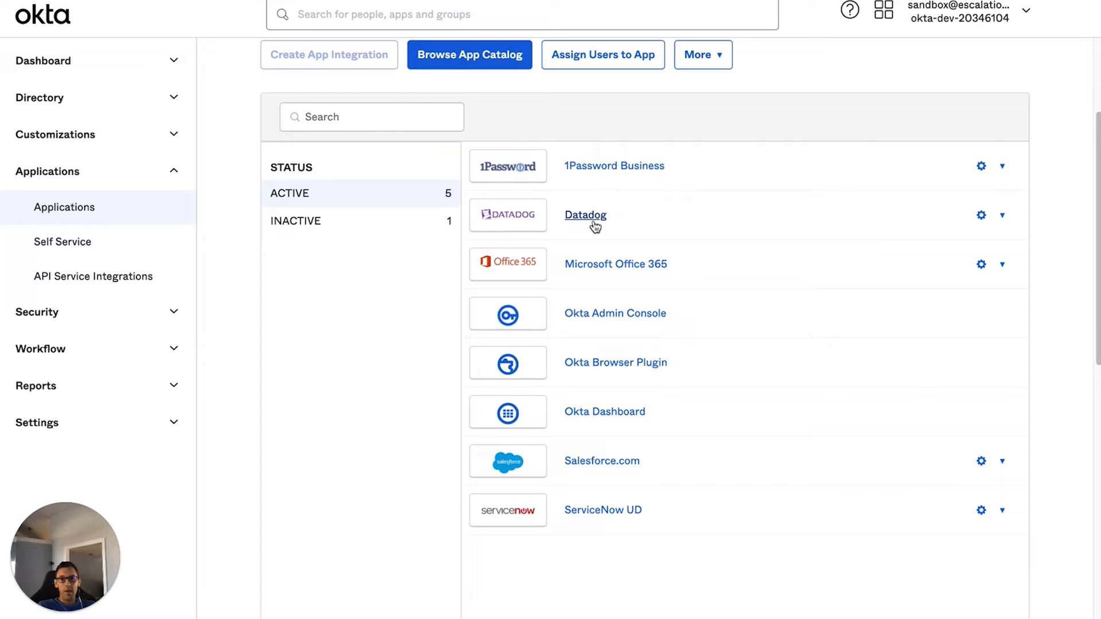
pyautogui.click(585, 214)
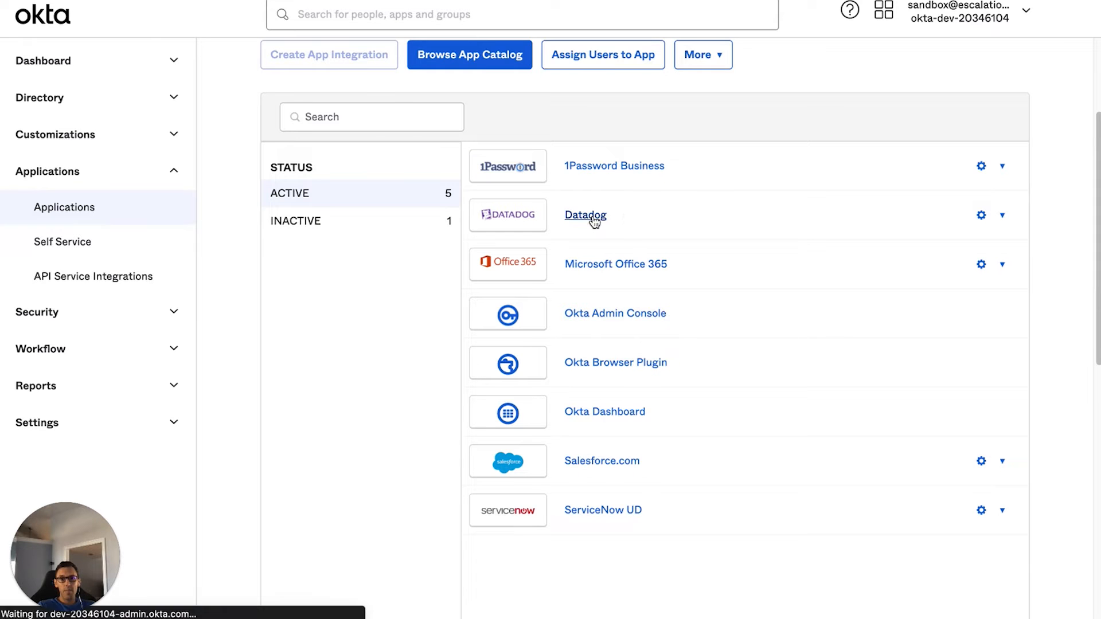
pyautogui.click(585, 215)
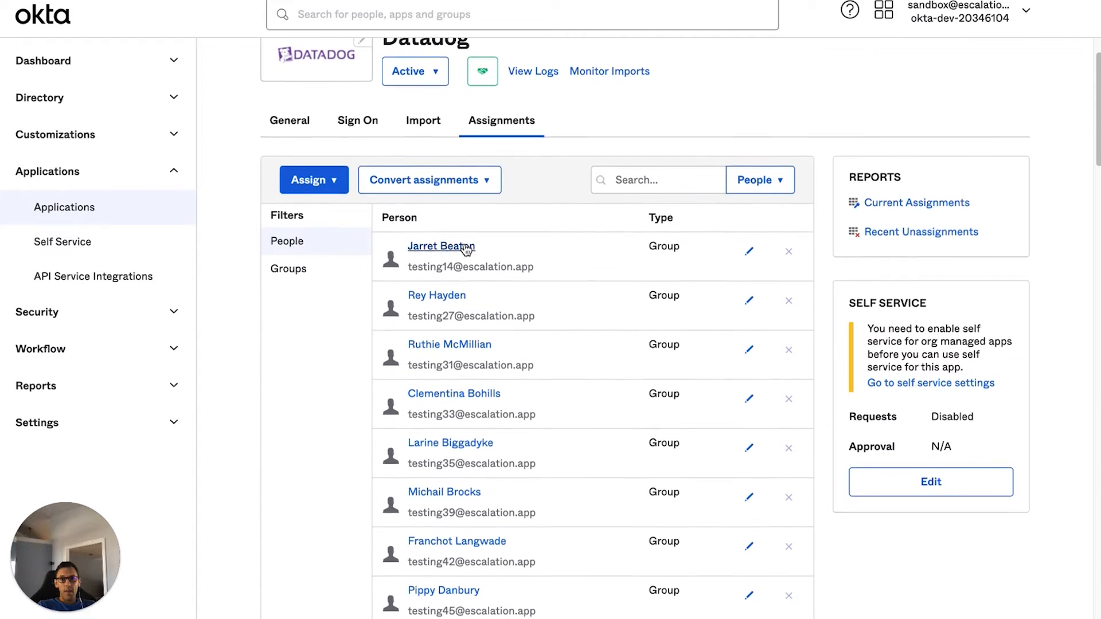
# Show Datadog's Sign On settings down to the SAML 2.0 metadata details
pyautogui.click(356, 182)
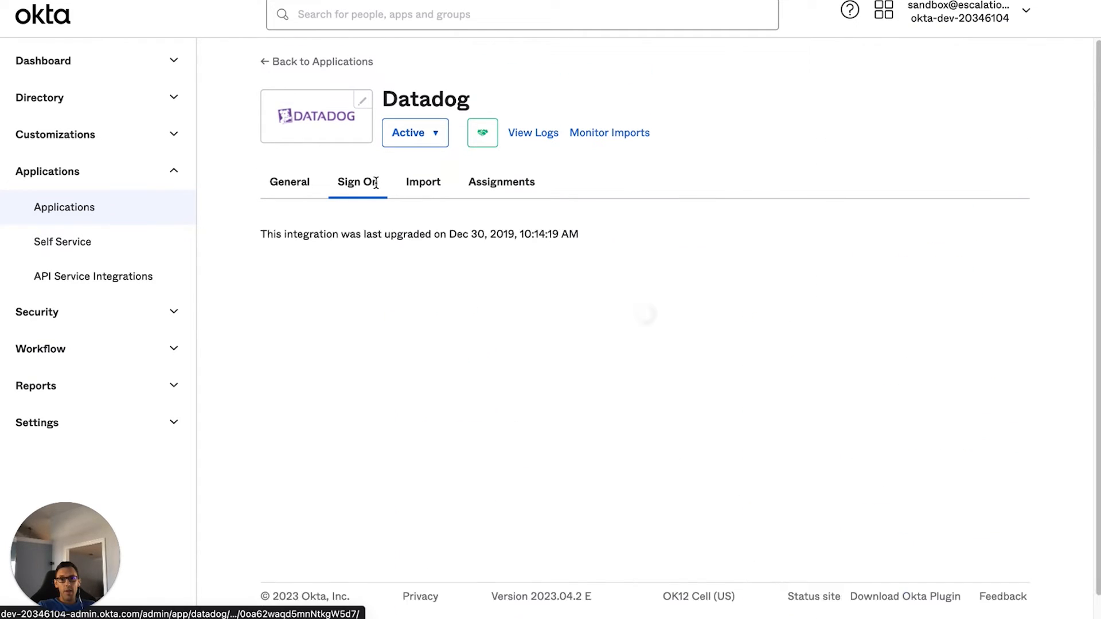
pyautogui.click(356, 182)
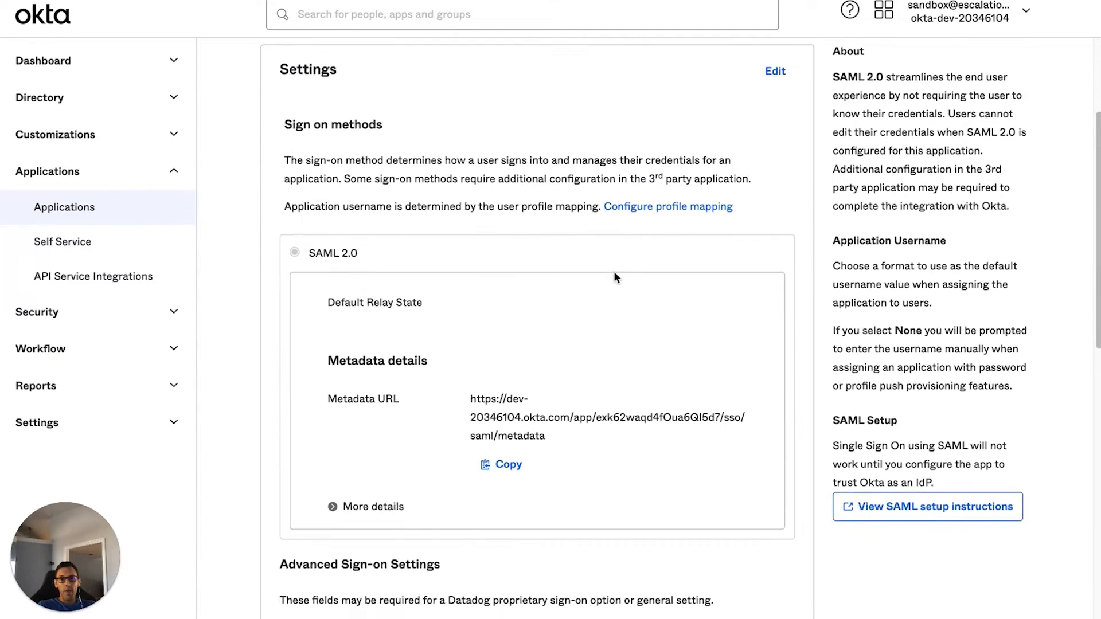
pyautogui.scroll(-3)
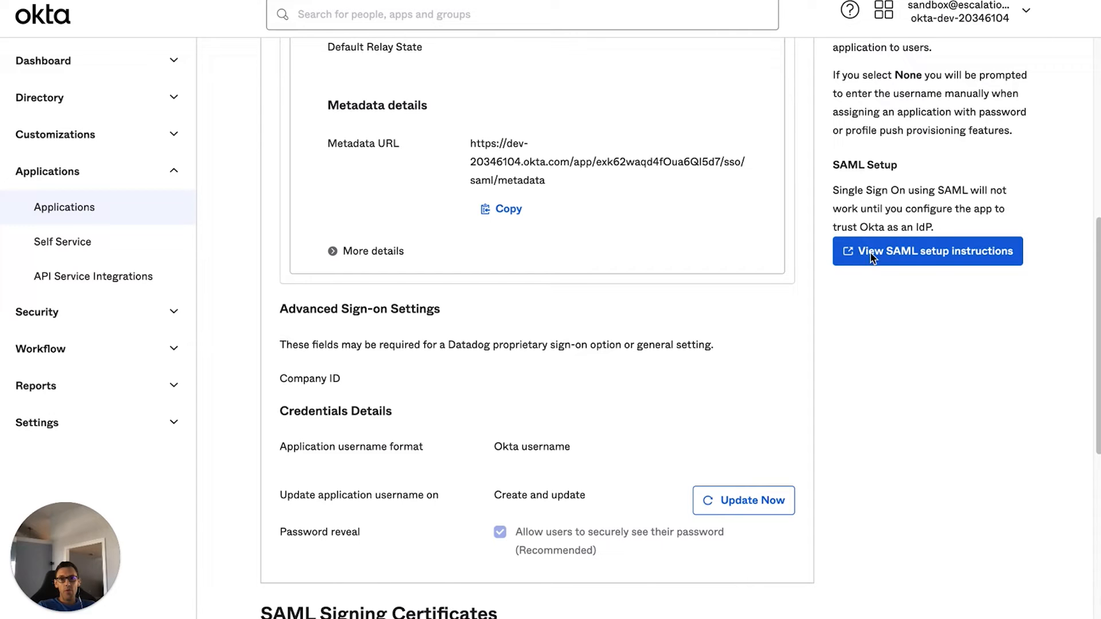
pyautogui.click(927, 251)
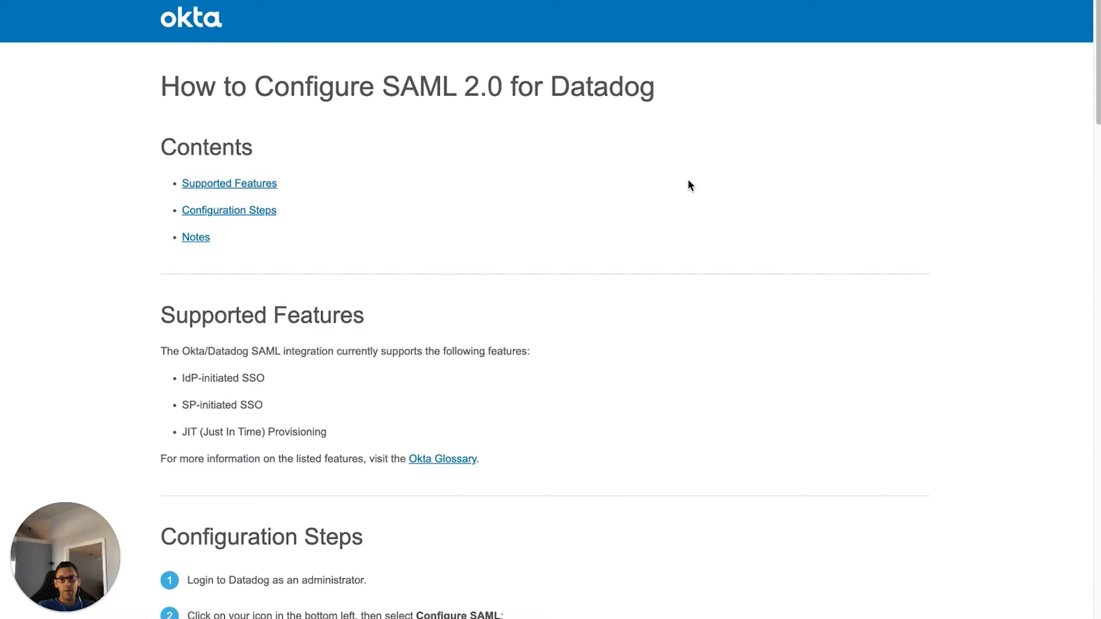
pyautogui.scroll(-3)
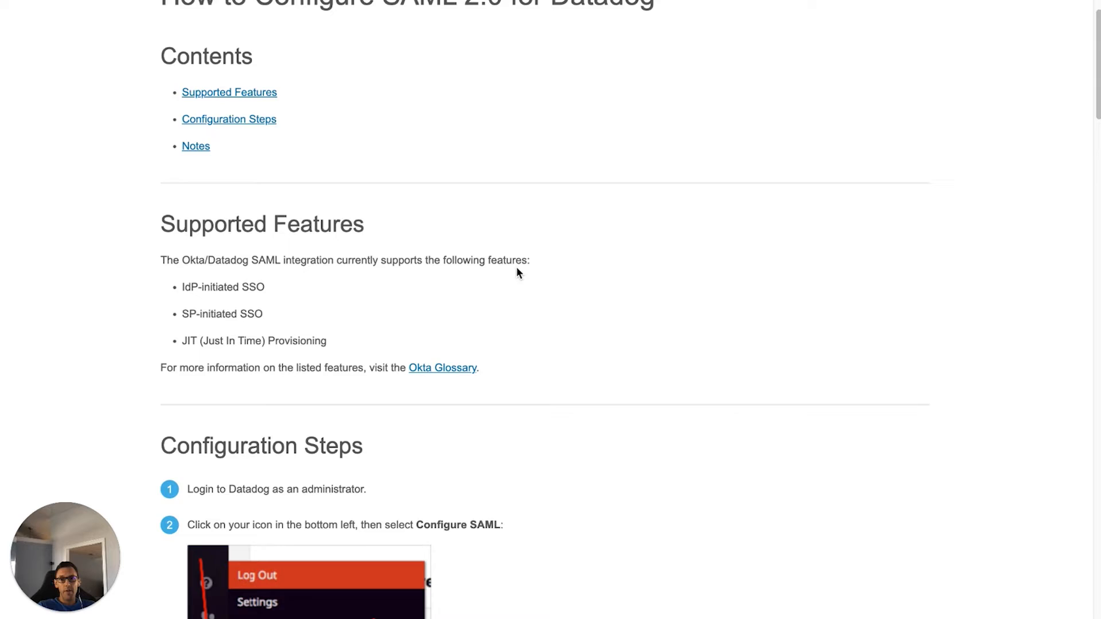
pyautogui.scroll(-3)
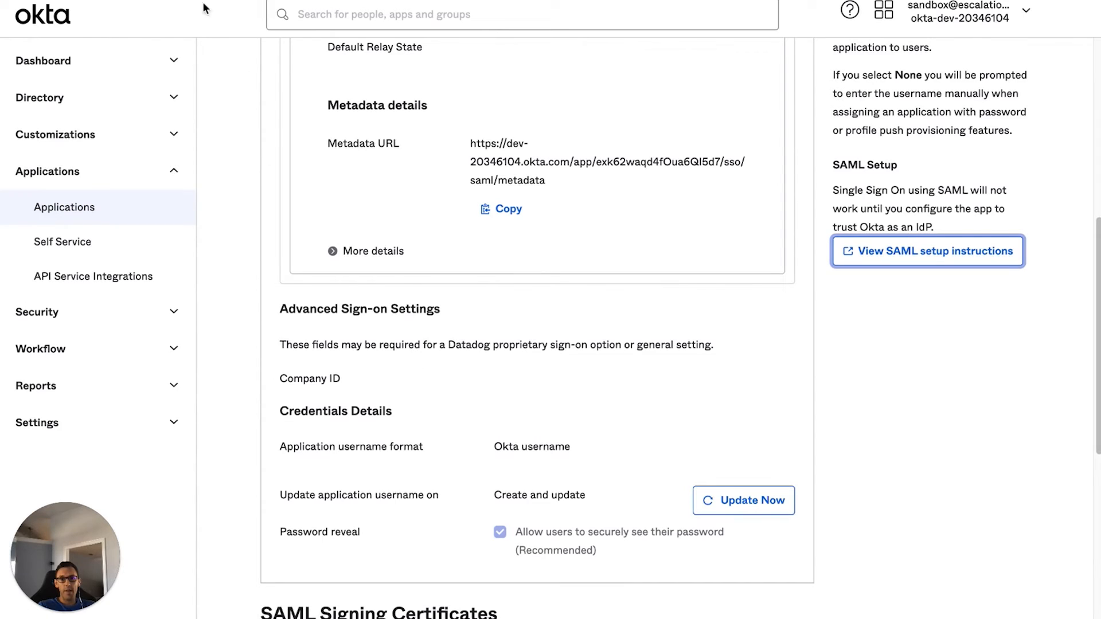
pyautogui.moveTo(875, 16)
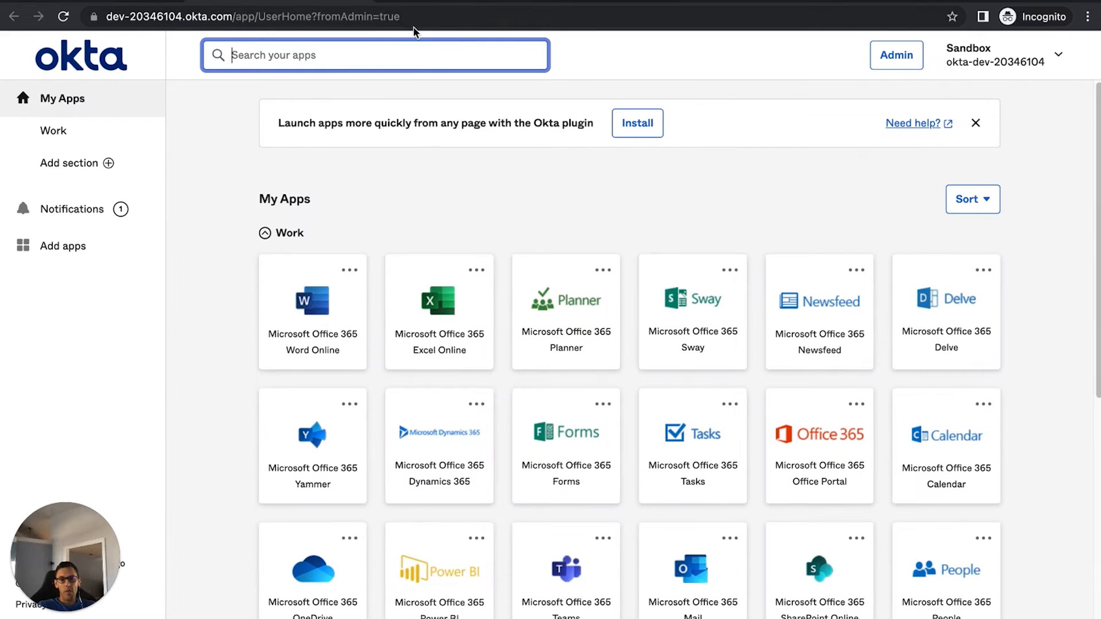
# Launch the Datadog tile from the Okta end-user dashboard, landing on a SAML error page
pyautogui.scroll(-3)
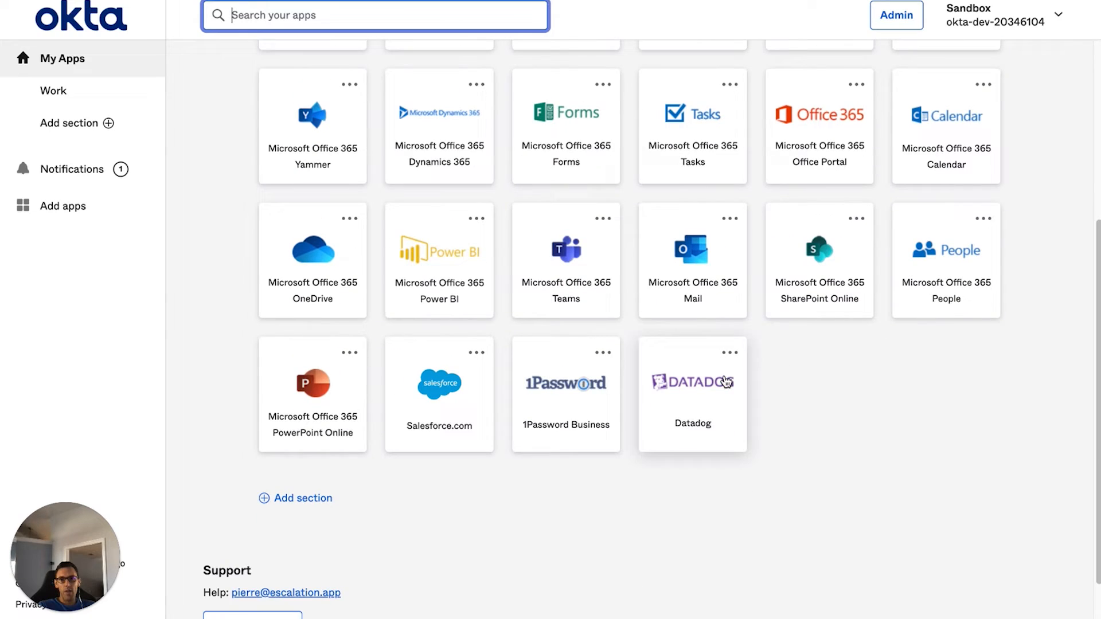
pyautogui.click(691, 383)
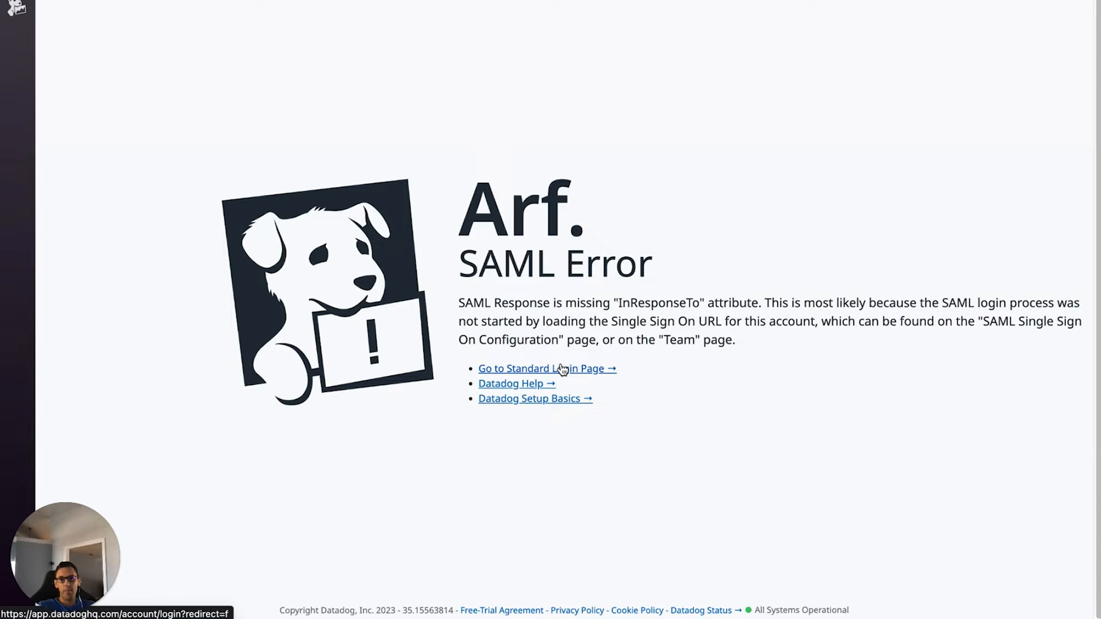
# Attempt a Datadog standard login with a saved username and password, which is rejected
pyautogui.click(540, 368)
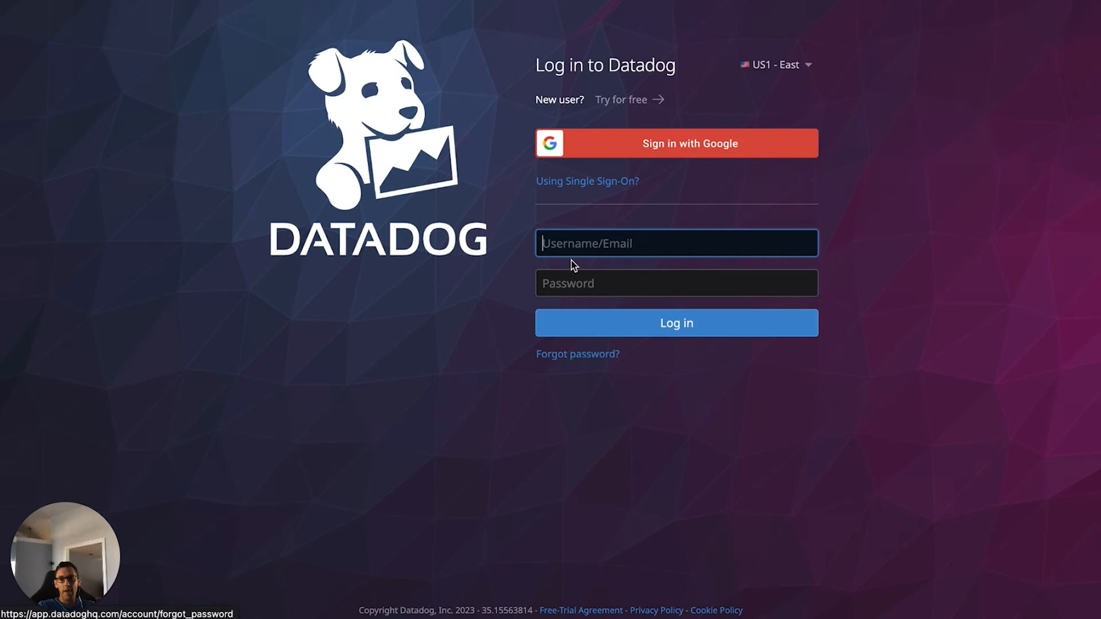
pyautogui.moveTo(630, 99)
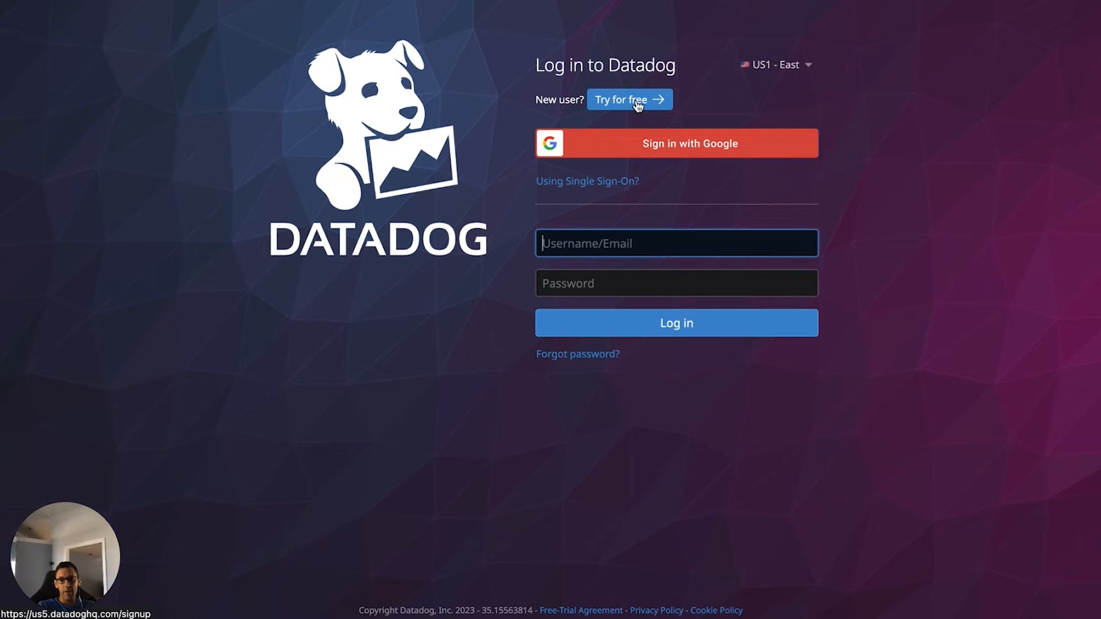
pyautogui.click(677, 243)
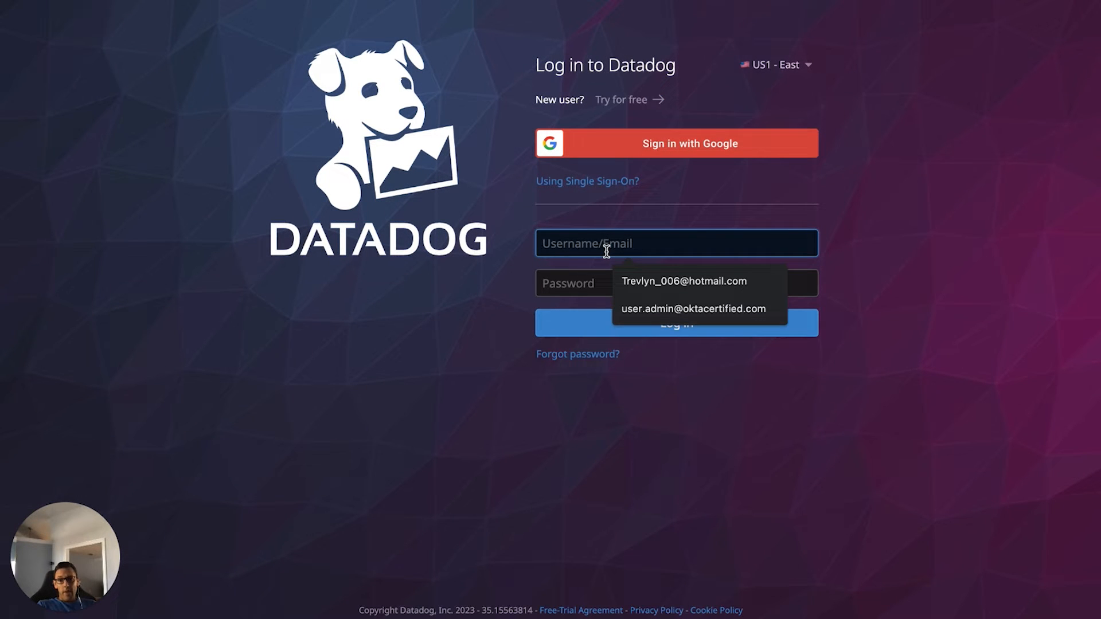
pyautogui.click(683, 281)
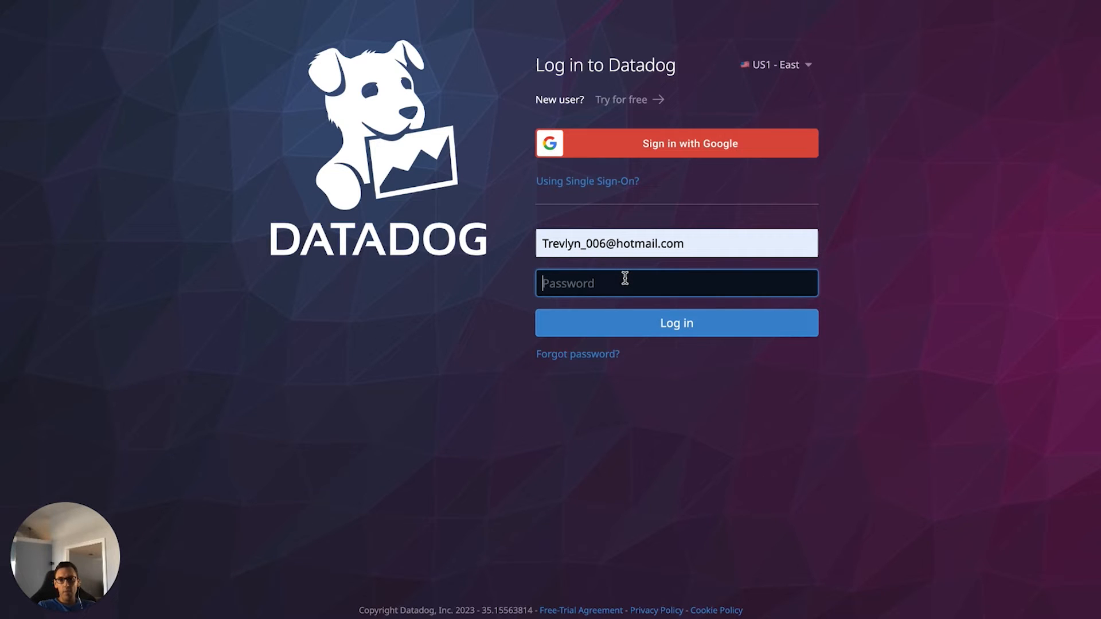
pyautogui.write('•••••')
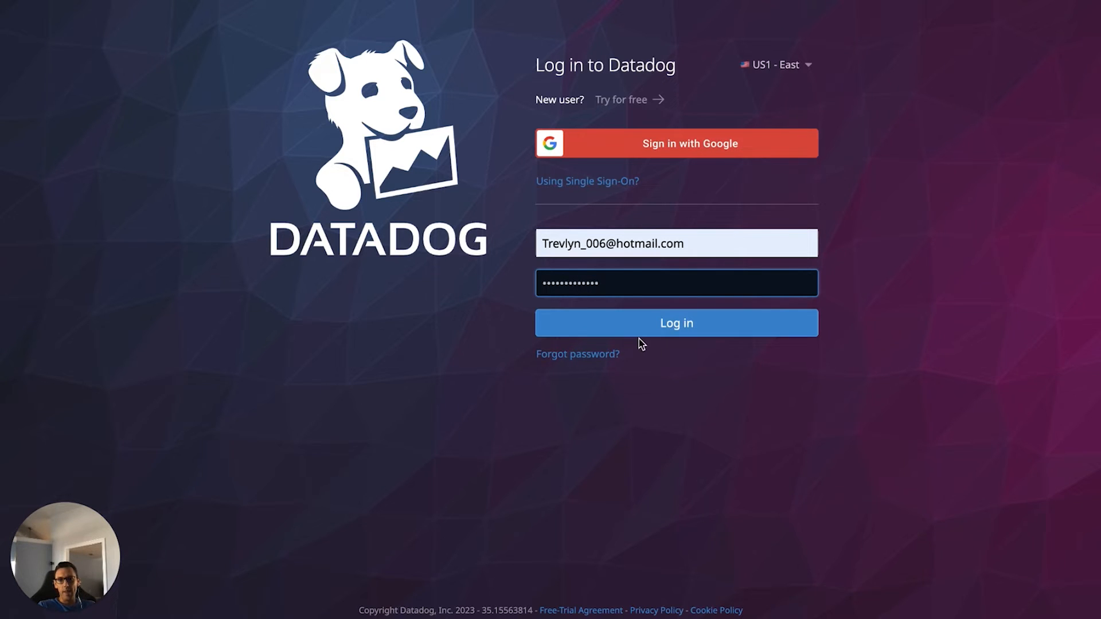
pyautogui.click(676, 323)
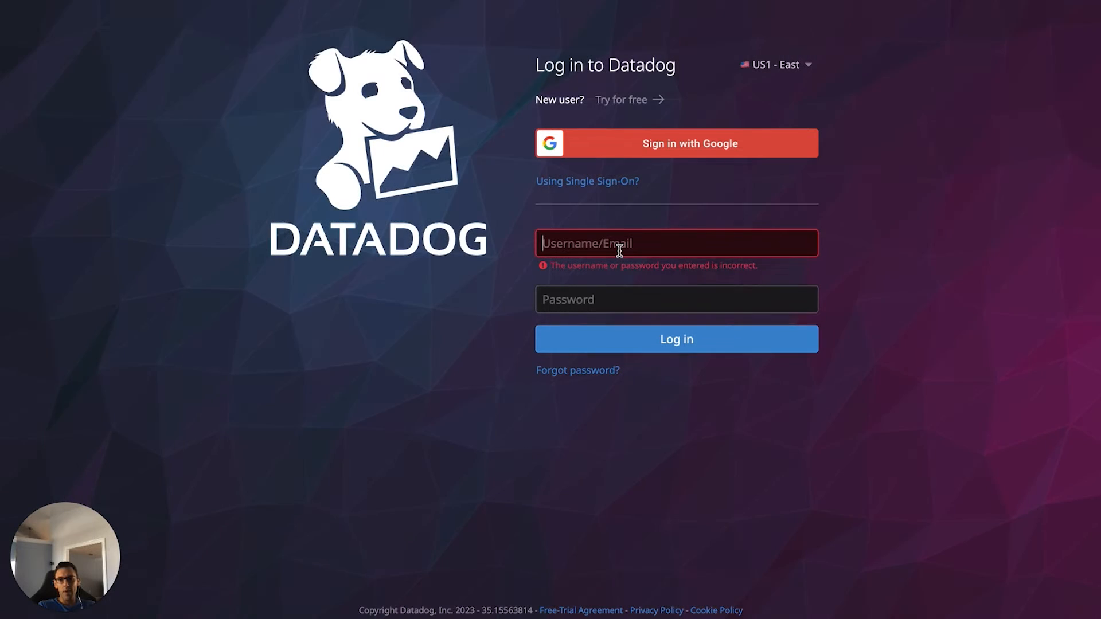
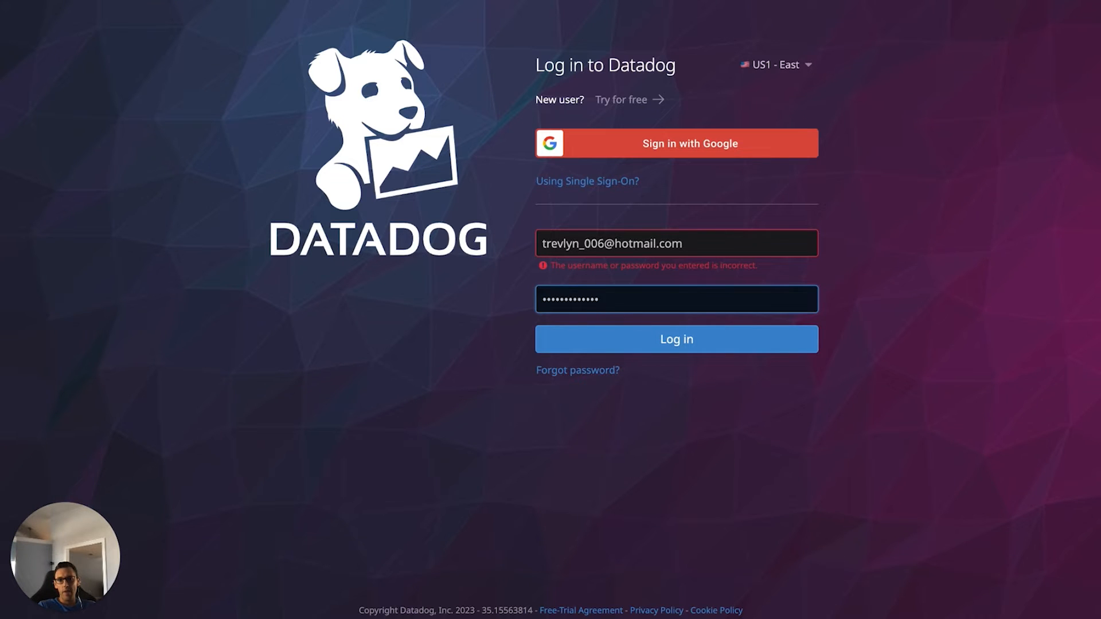
# Retry the login with the saved account and password, again rejected as incorrect
pyautogui.click(676, 243)
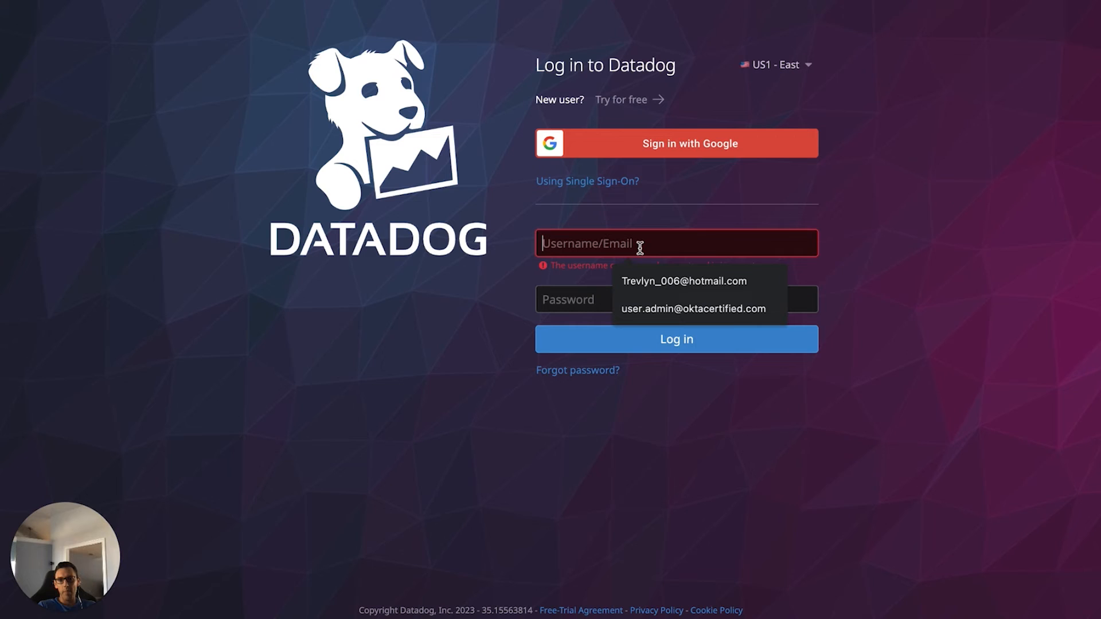
pyautogui.click(683, 281)
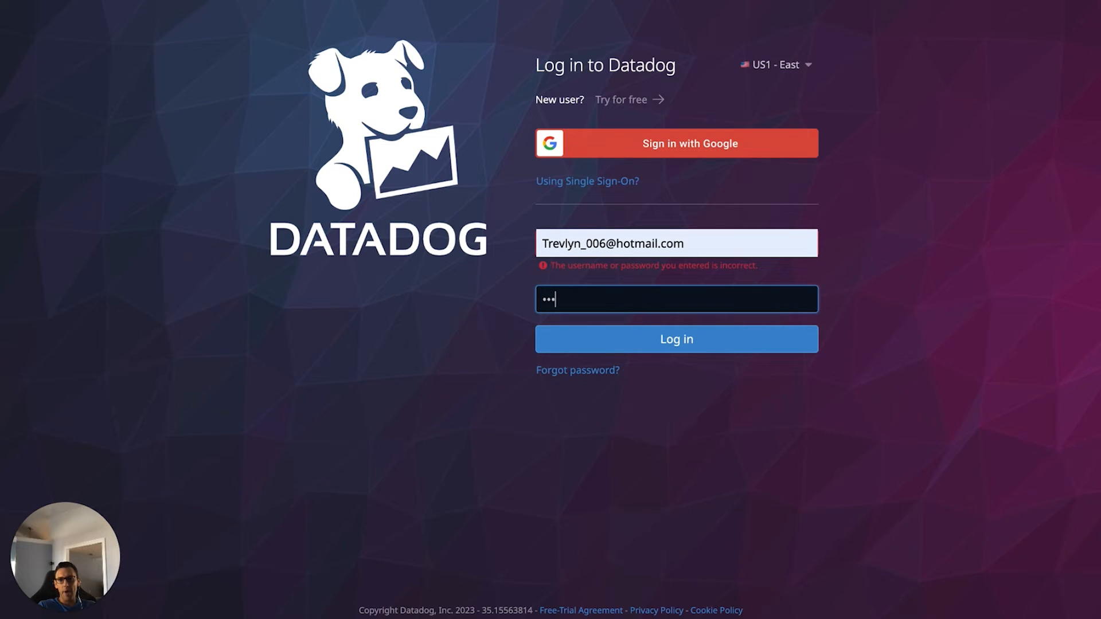
pyautogui.write('password')
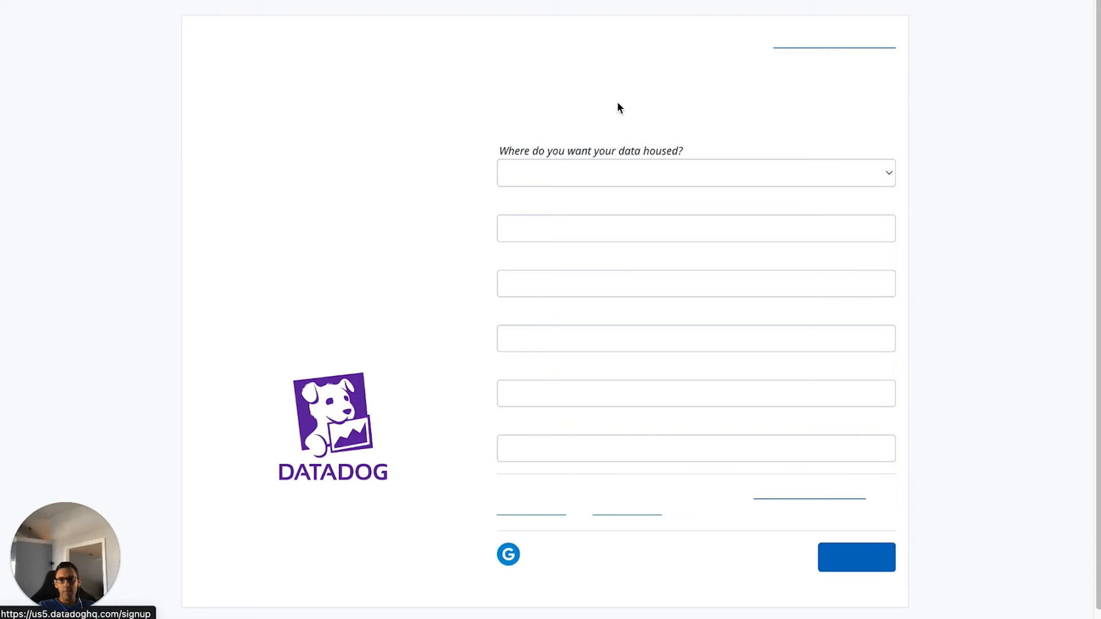
# Complete the Datadog trial sign-up for company StichFlow and create the account
pyautogui.write('StichFlow')
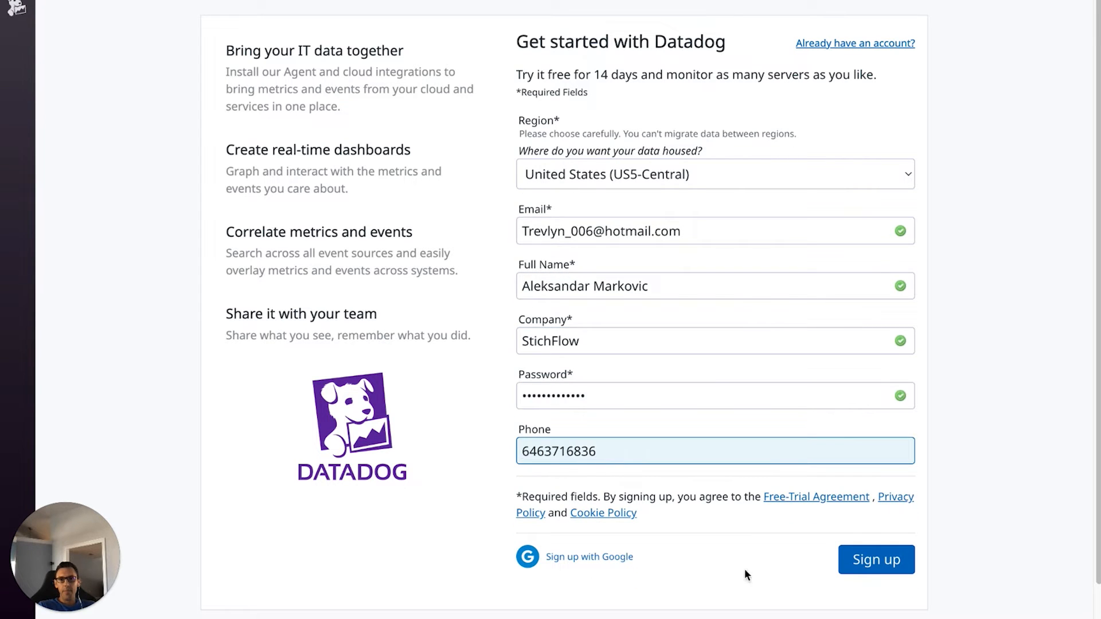
pyautogui.click(875, 559)
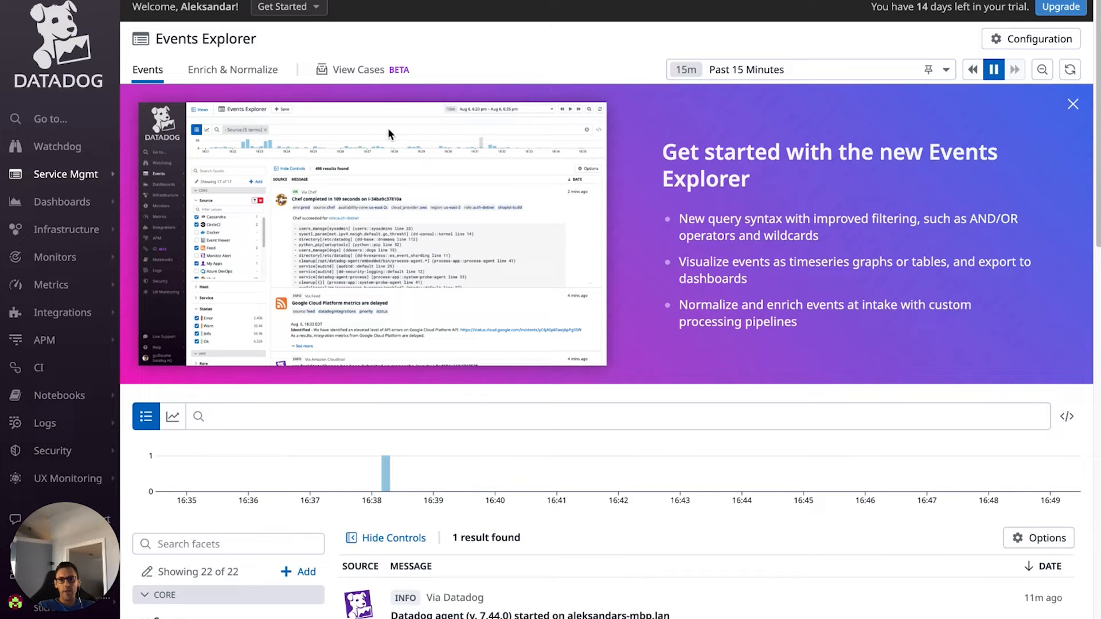
pyautogui.moveTo(101, 269)
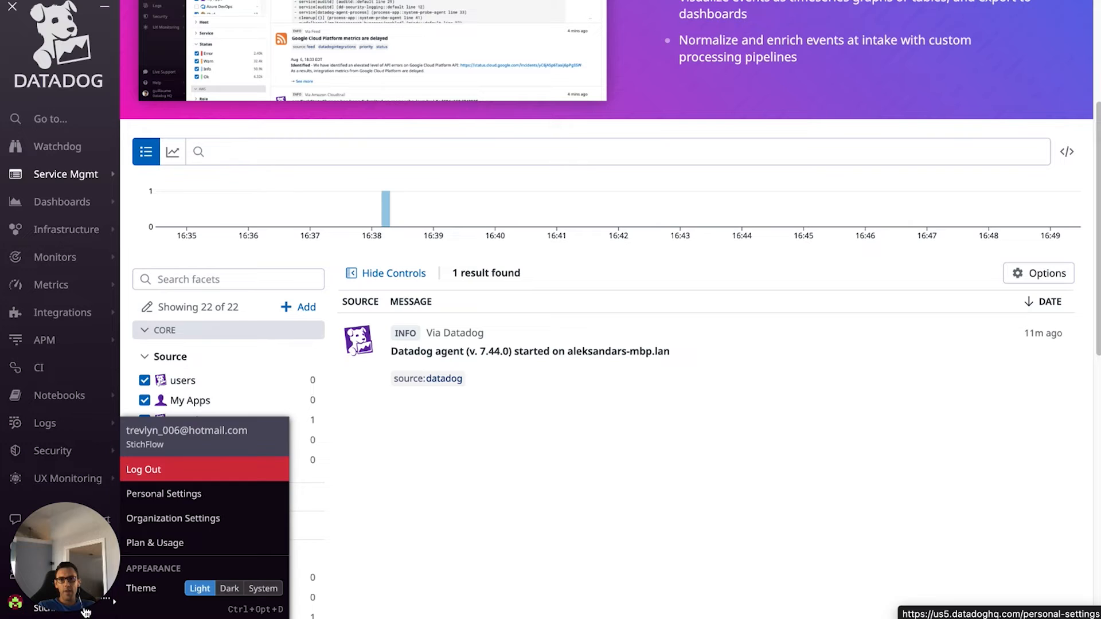
# Switch Datadog to the dark theme and go to Organization Settings
pyautogui.click(144, 469)
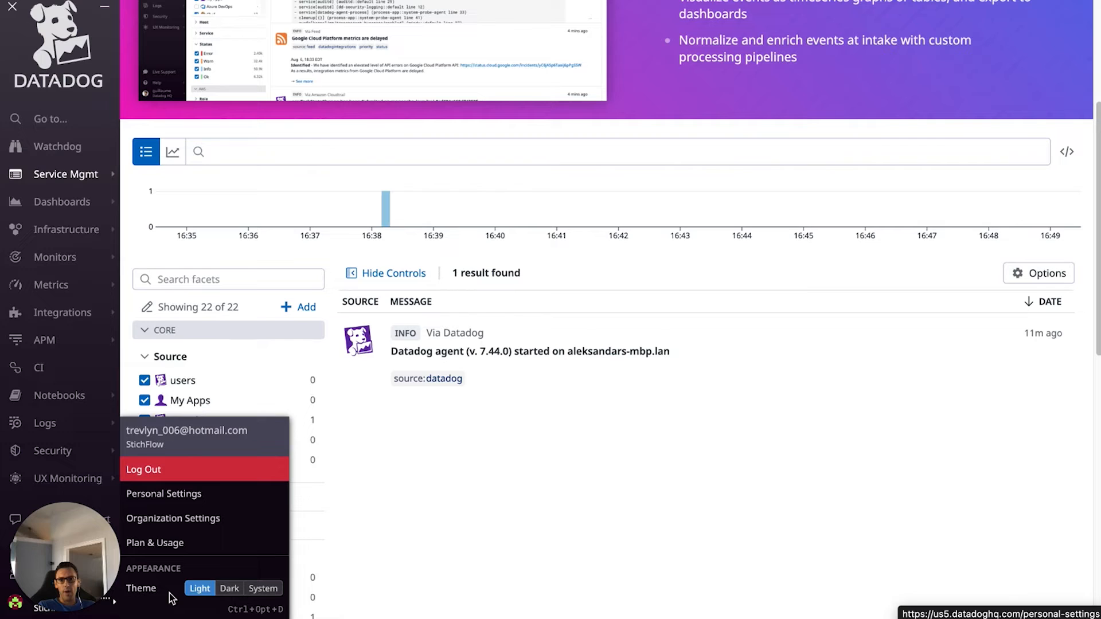
pyautogui.click(227, 588)
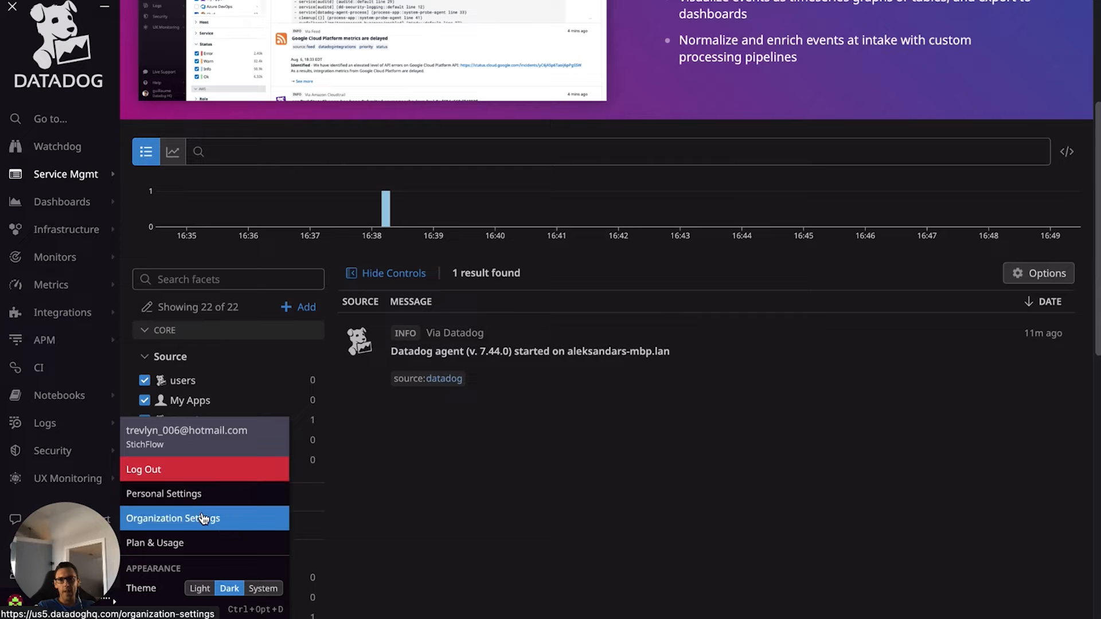
pyautogui.click(174, 519)
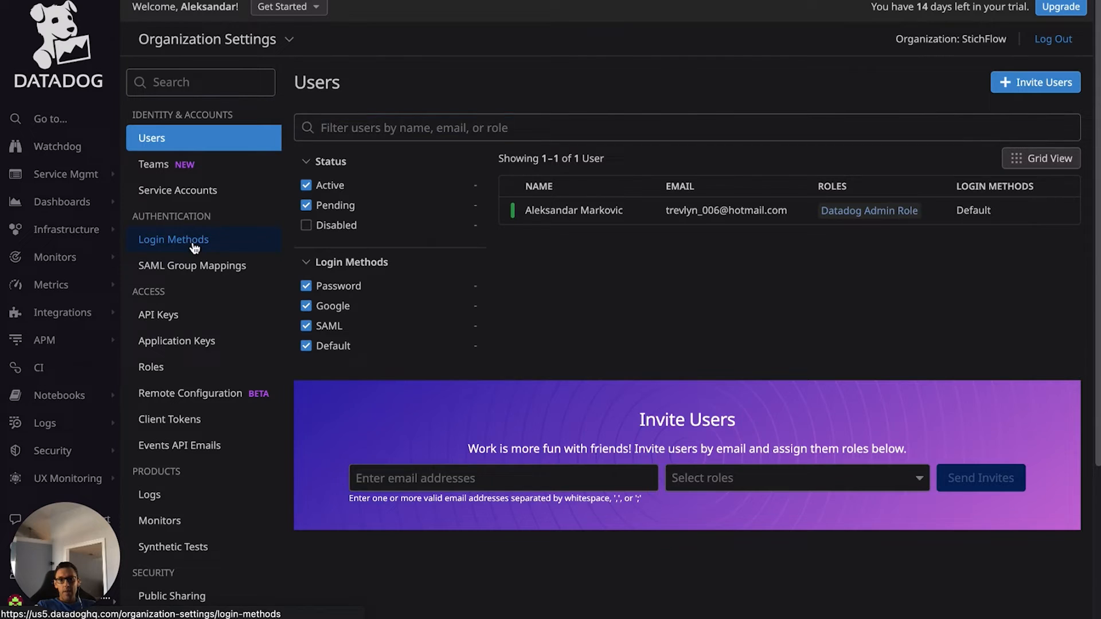
# Start configuring SAML from the organization's Login Methods
pyautogui.click(174, 240)
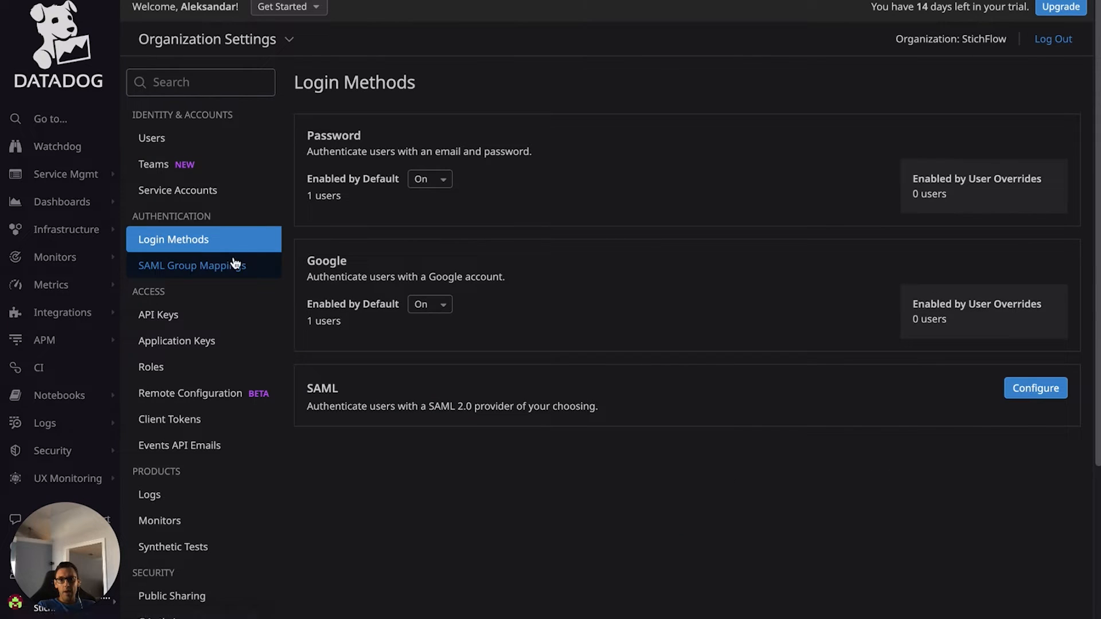
pyautogui.moveTo(502, 427)
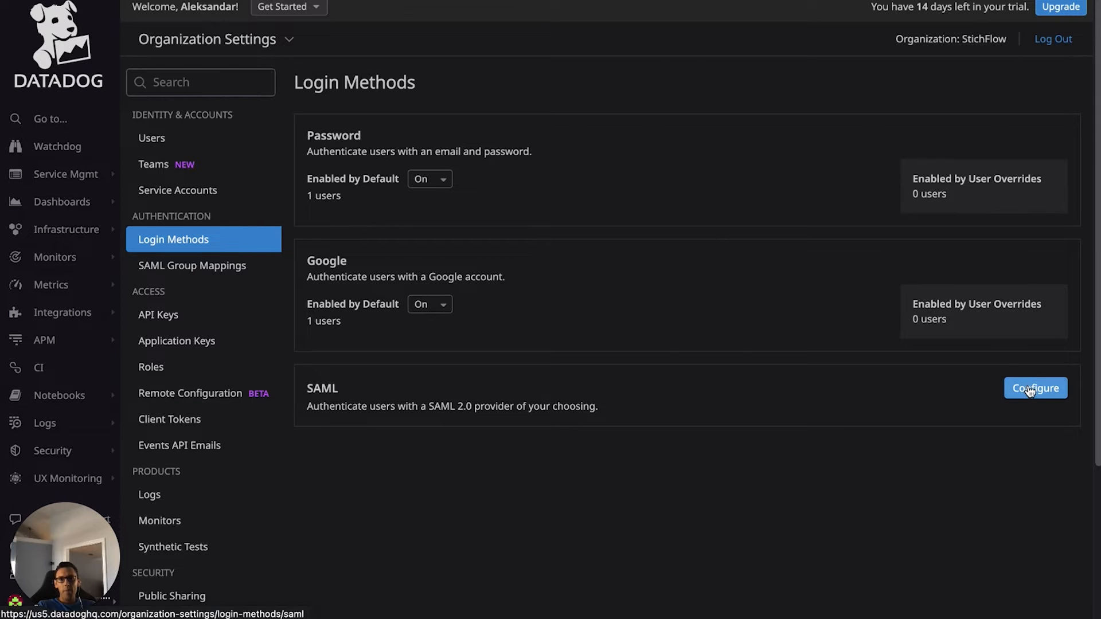
pyautogui.click(1035, 389)
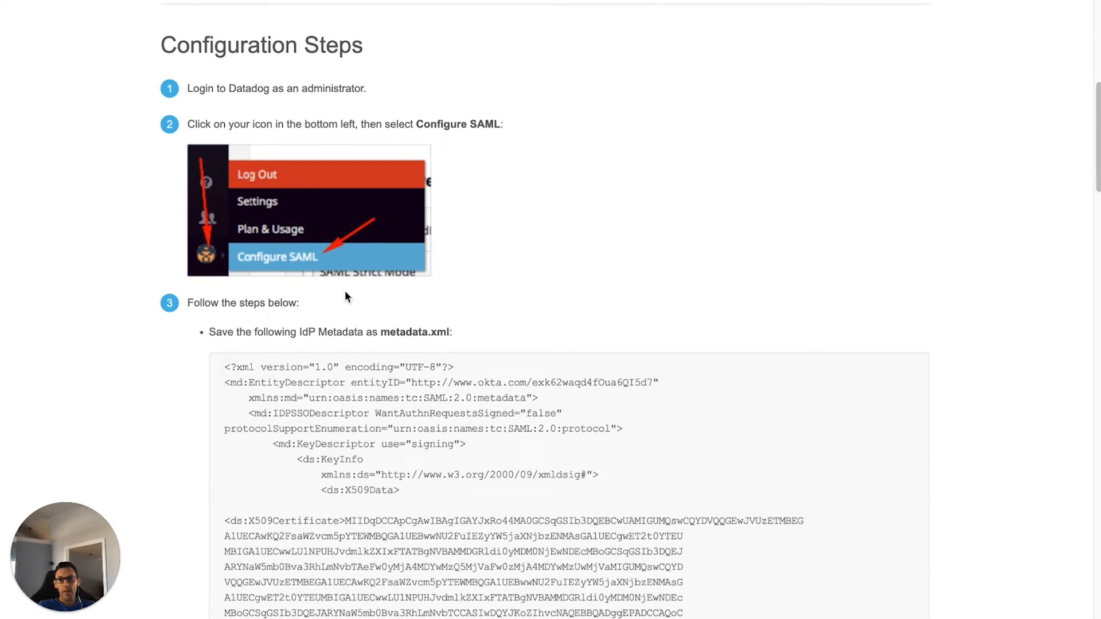
# Copy the IdP metadata XML from the SAML configuration steps into a new text document
pyautogui.scroll(-3)
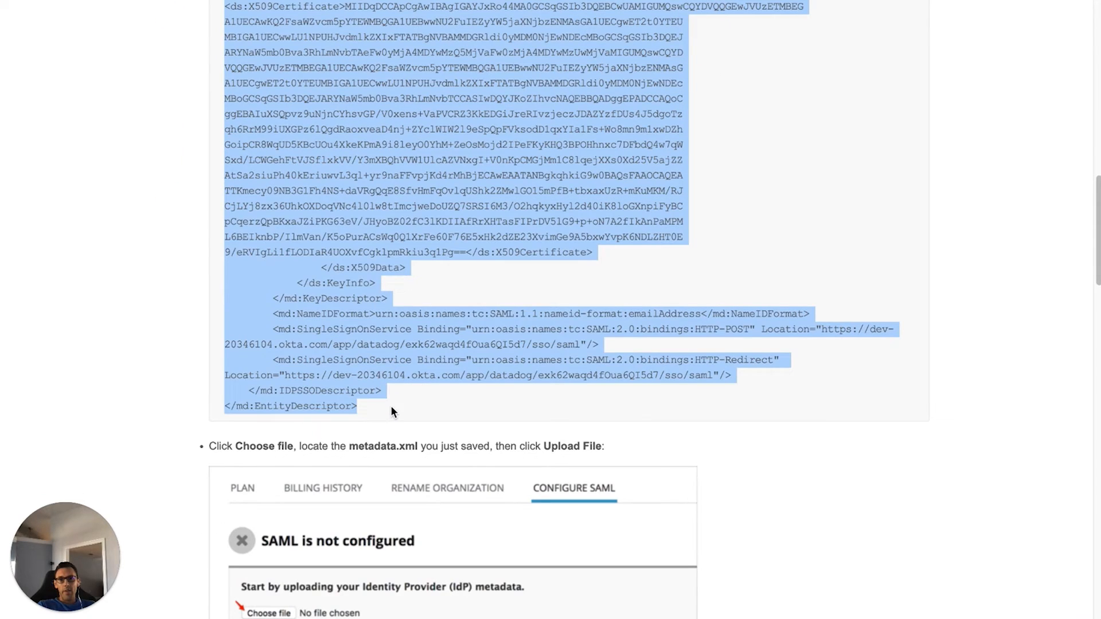
pyautogui.write('quick')
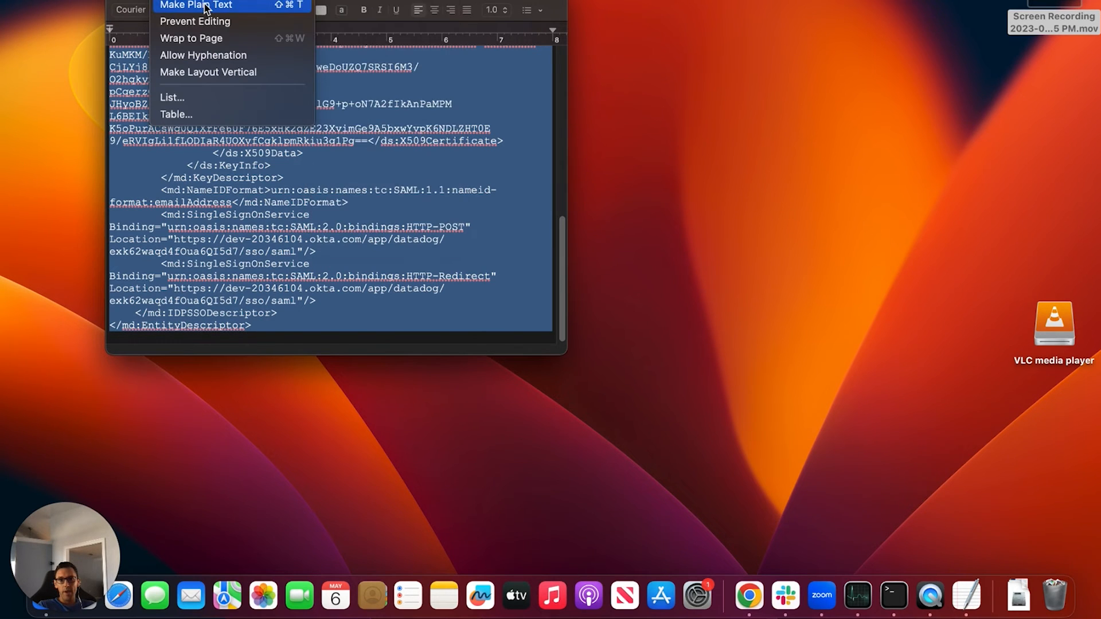
# Convert the pasted metadata document to plain text in TextEdit
pyautogui.click(196, 6)
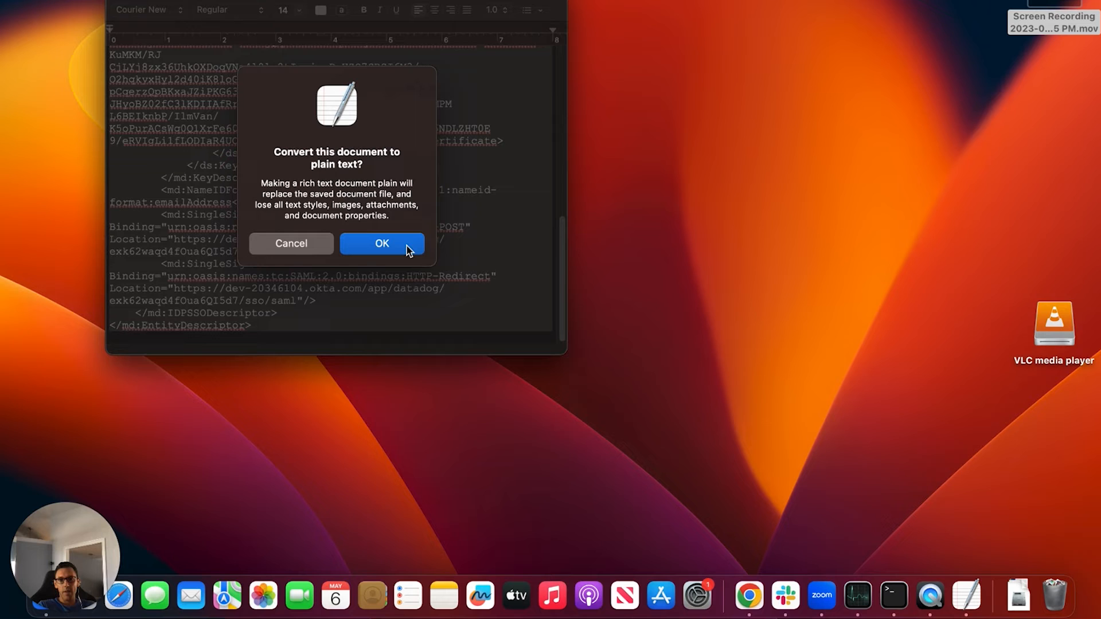
pyautogui.click(382, 243)
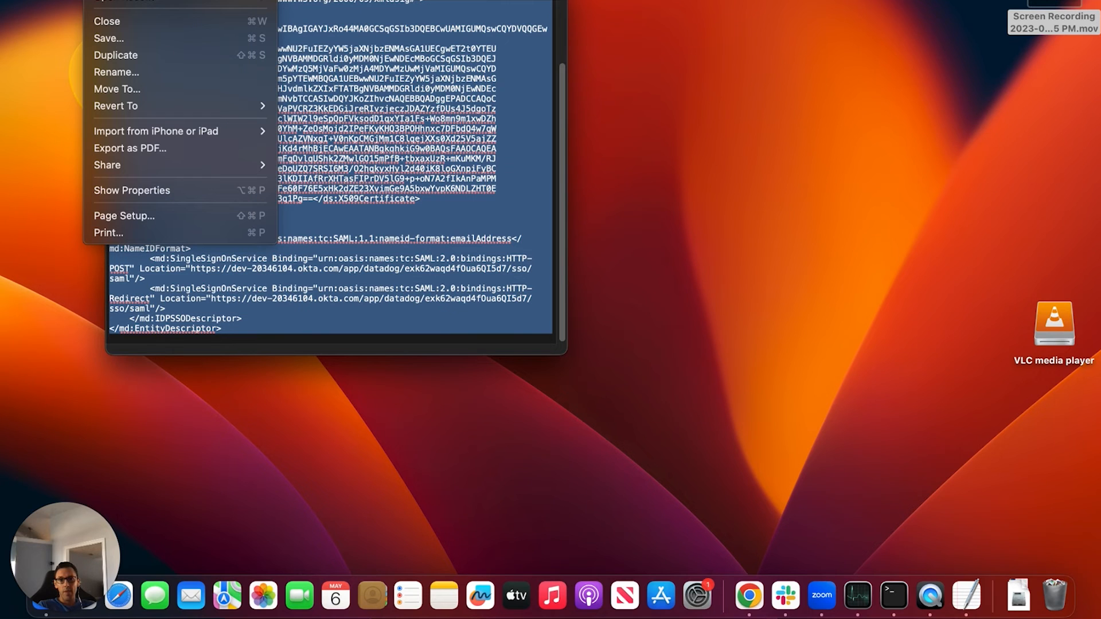
# Save the metadata in Documents as DataDogTest.xml without a .txt extension appended
pyautogui.click(108, 38)
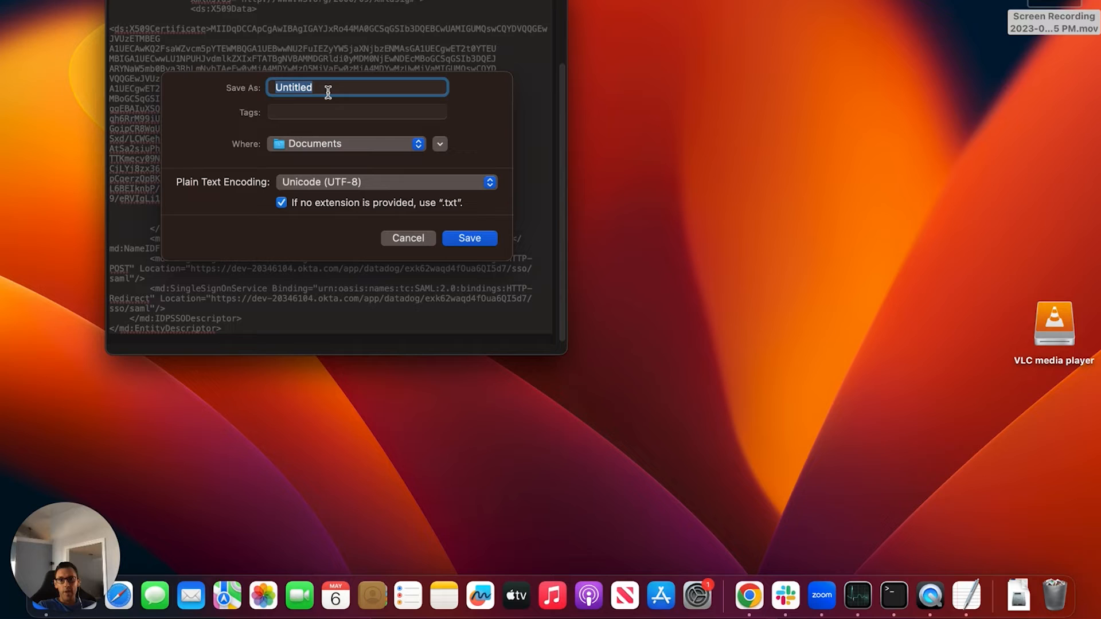
pyautogui.write('DataDogTest')
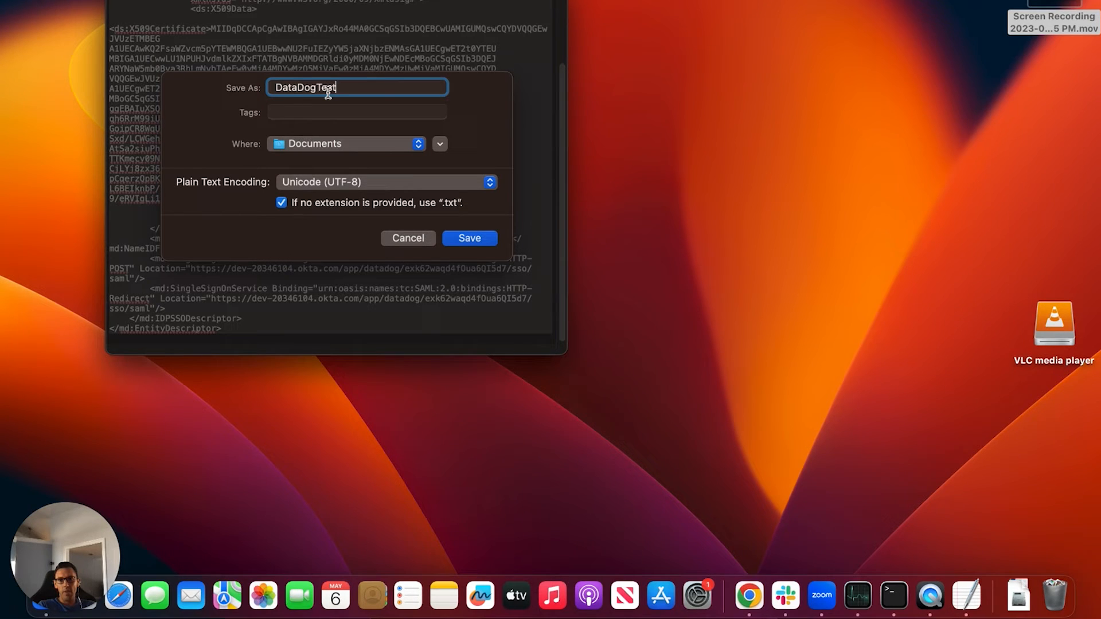
pyautogui.write('.xml')
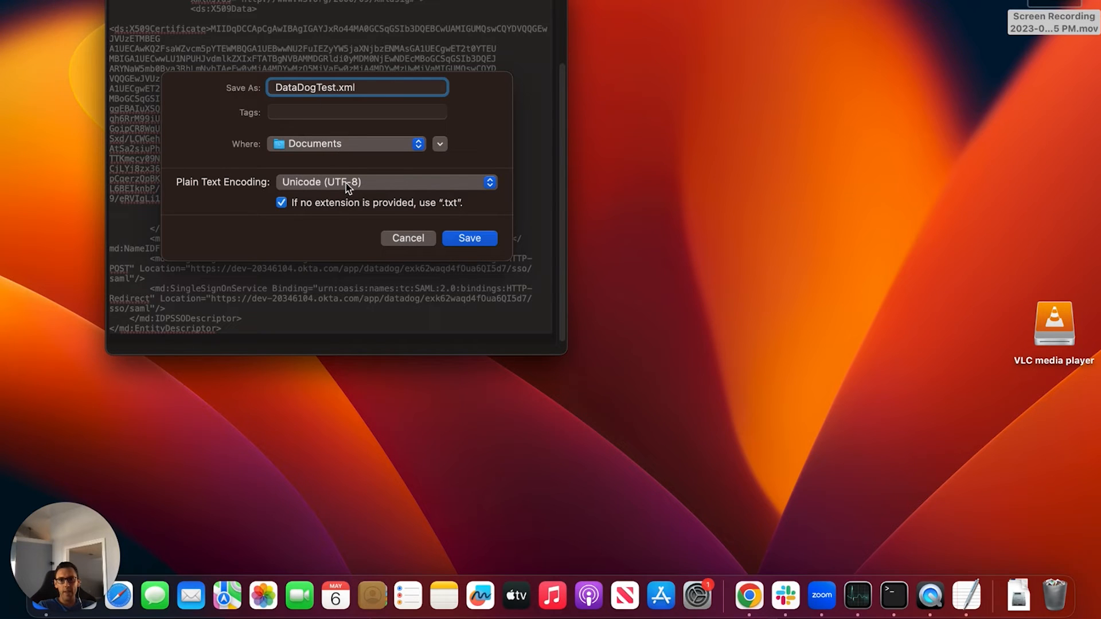
pyautogui.click(282, 203)
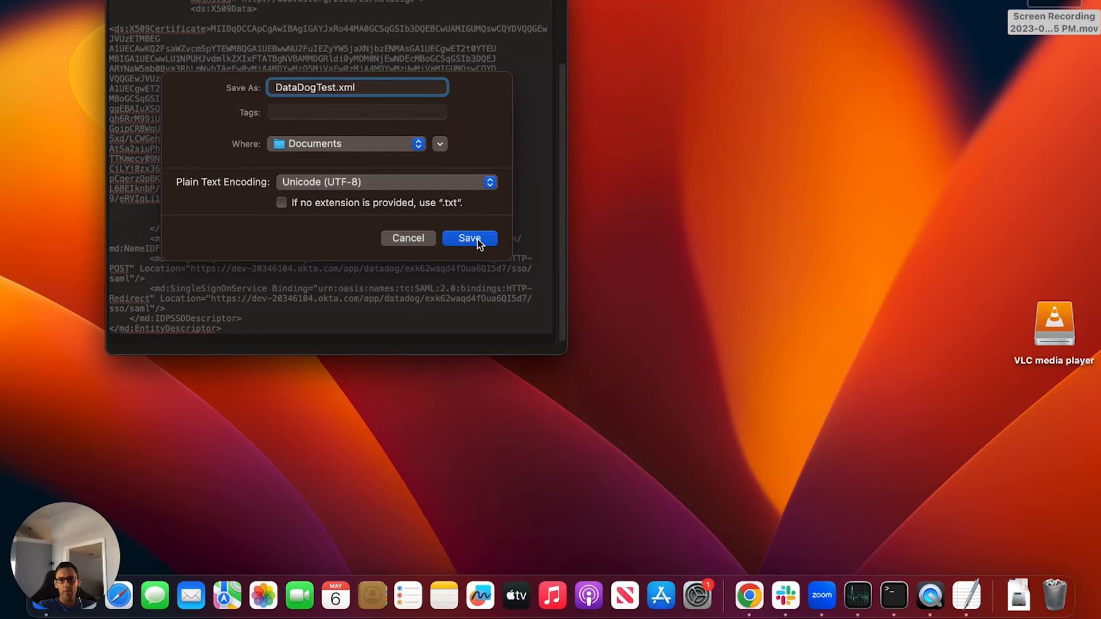
pyautogui.click(469, 238)
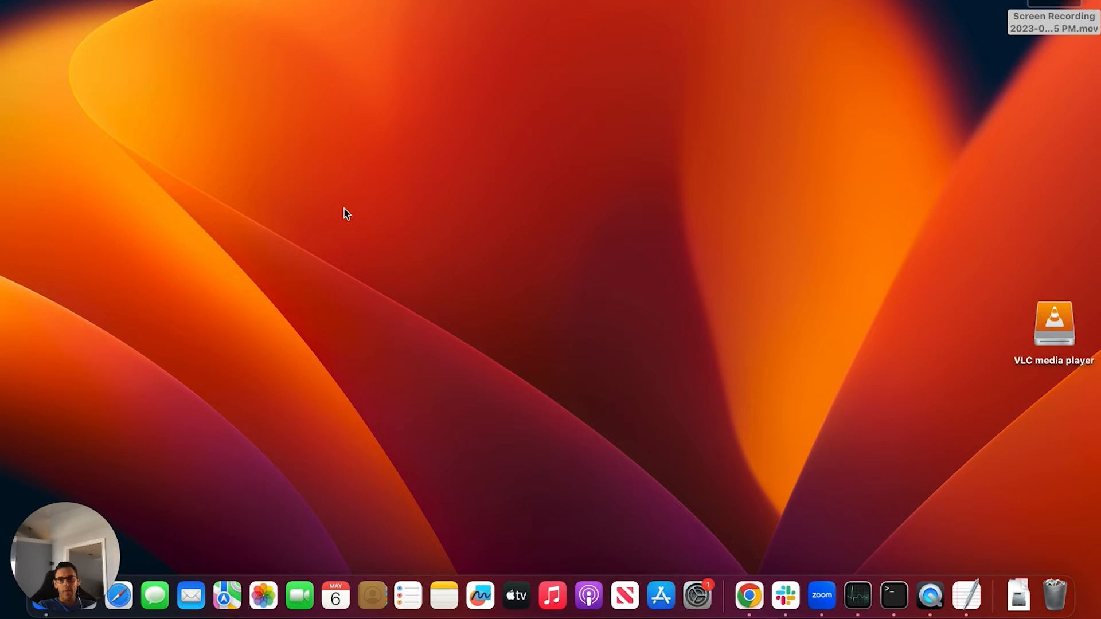
pyautogui.moveTo(158, 575)
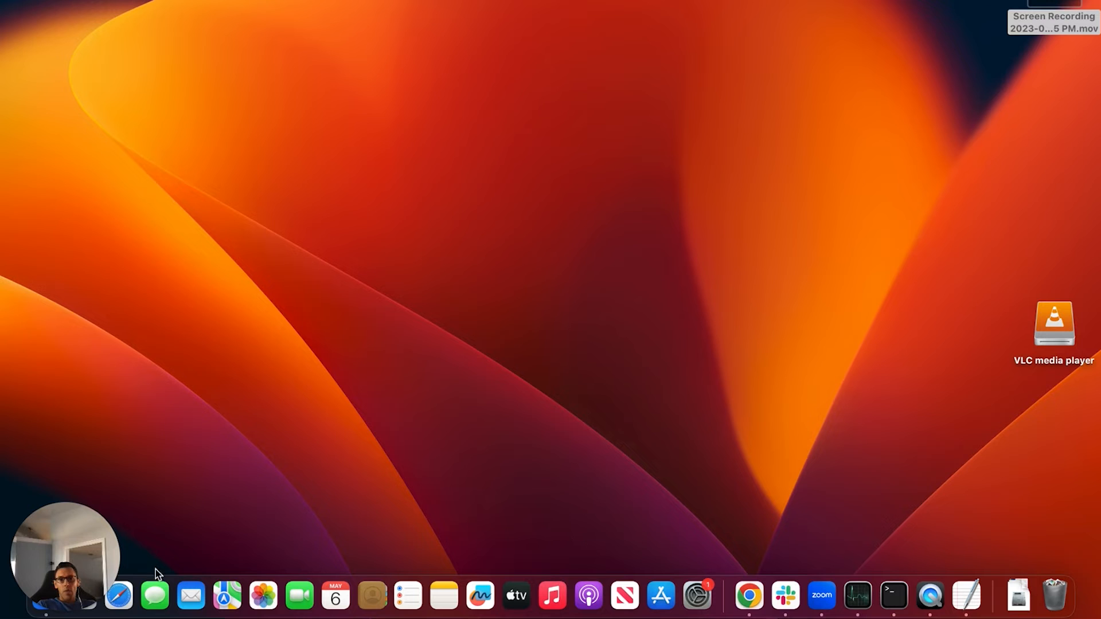
pyautogui.moveTo(587, 595)
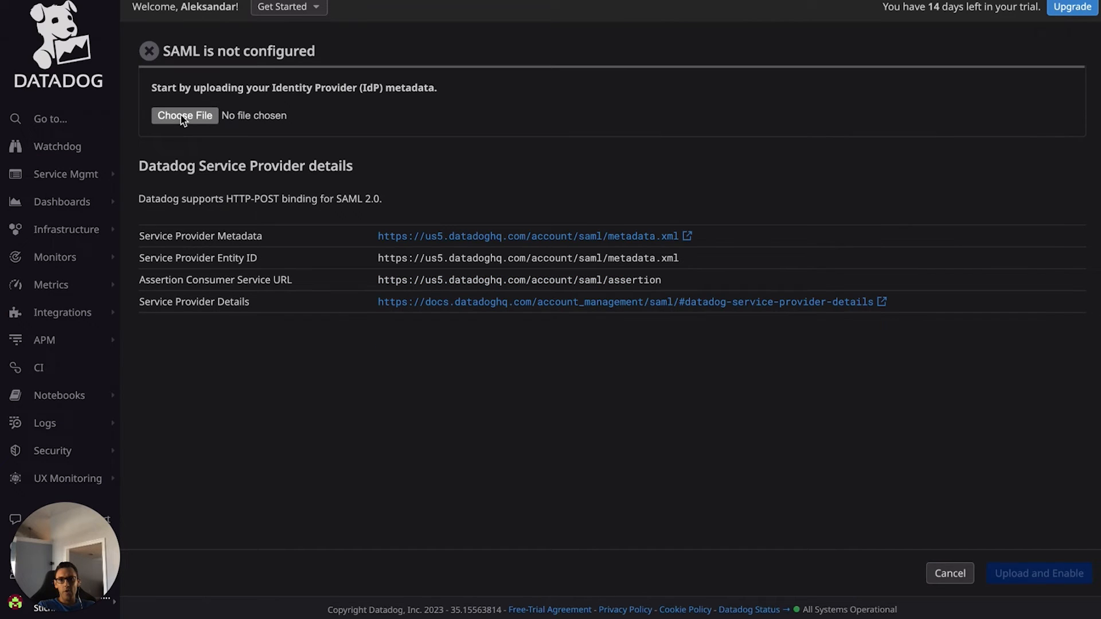
# Attach DataDogTest.xml from Documents as IdP metadata and upload it to enable SAML
pyautogui.click(183, 115)
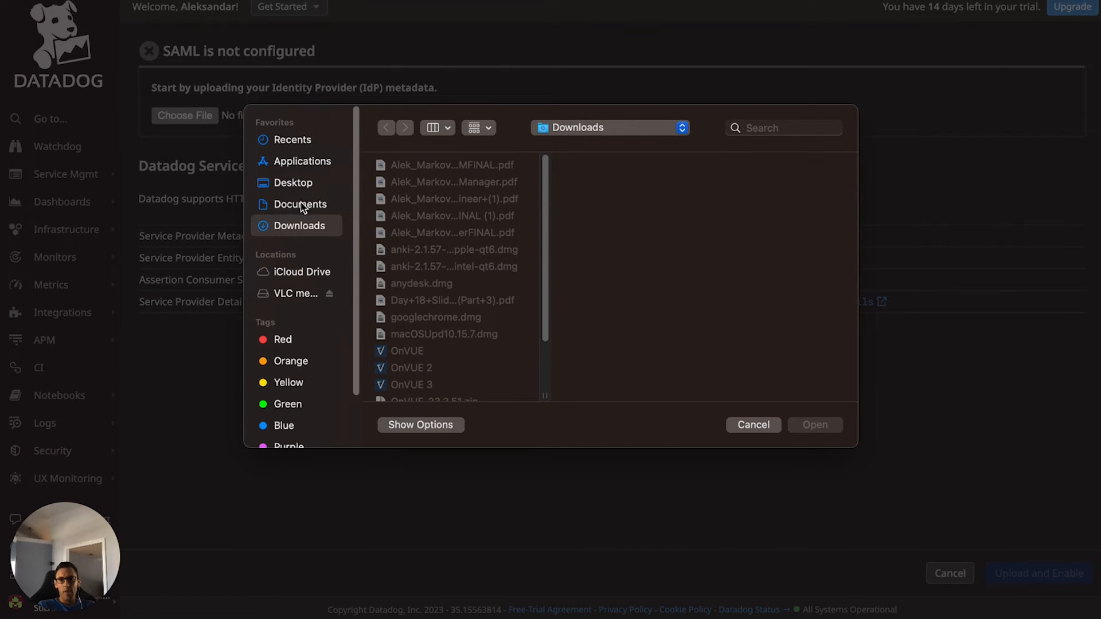
pyautogui.click(299, 204)
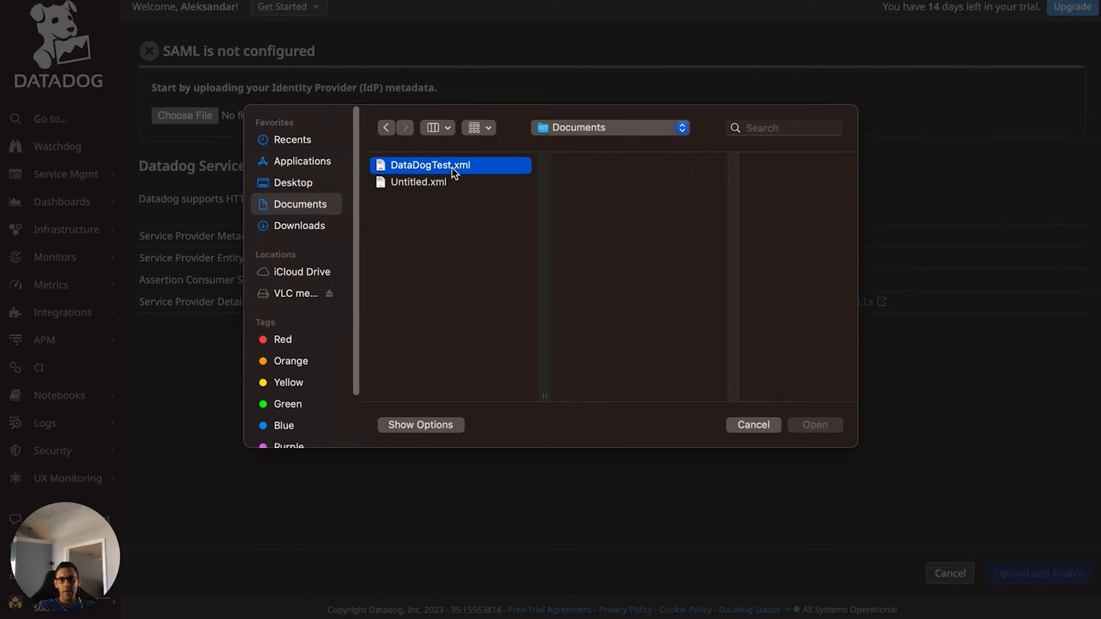
pyautogui.click(430, 165)
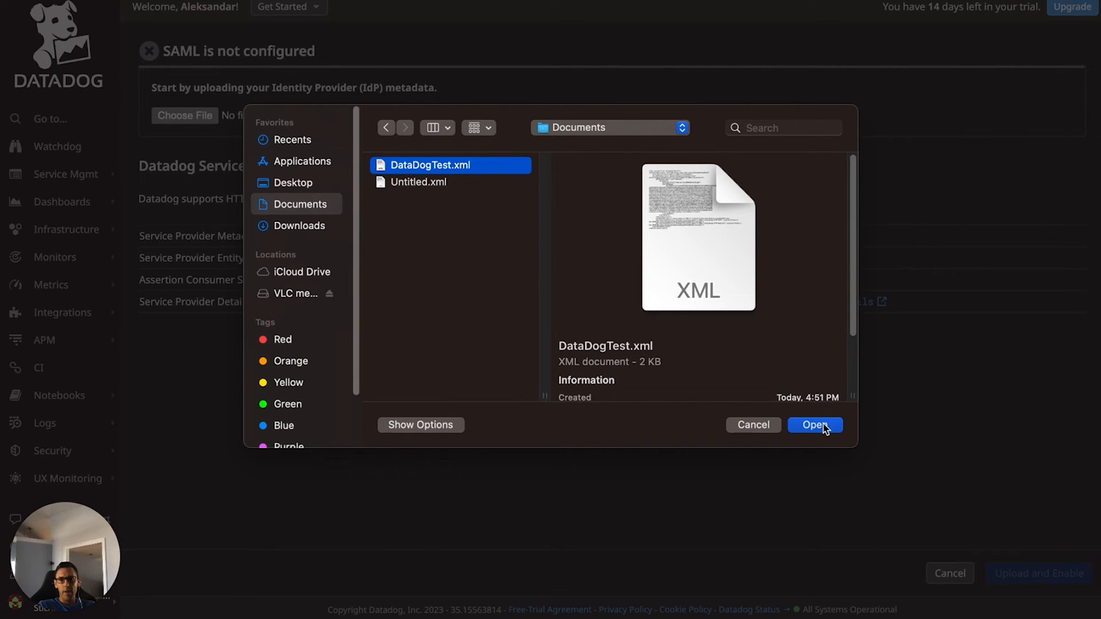
pyautogui.click(814, 424)
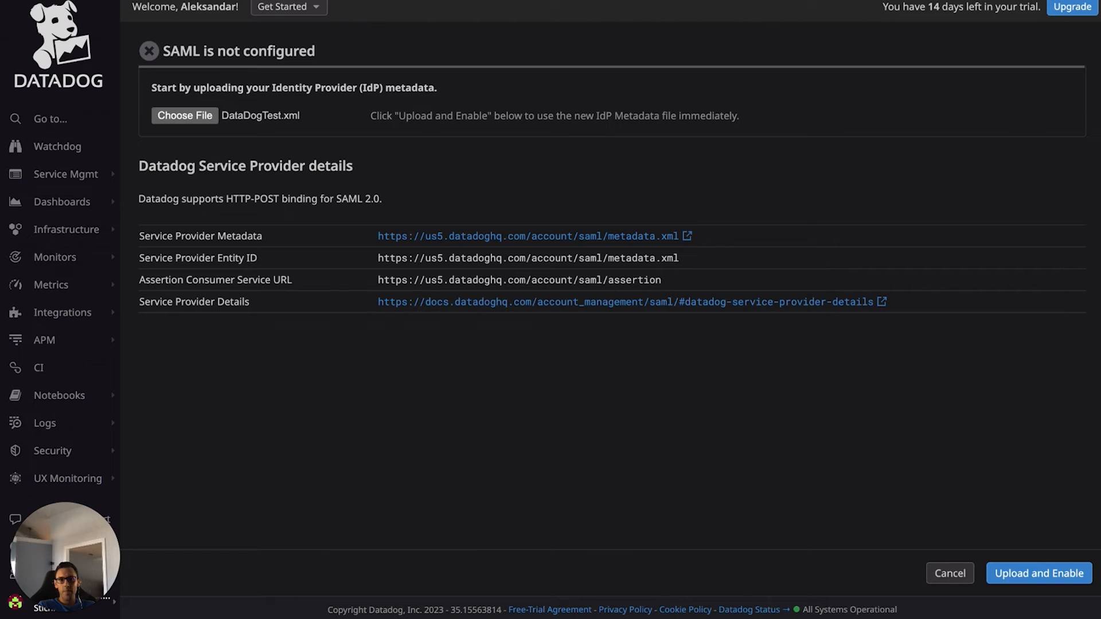
pyautogui.click(1038, 573)
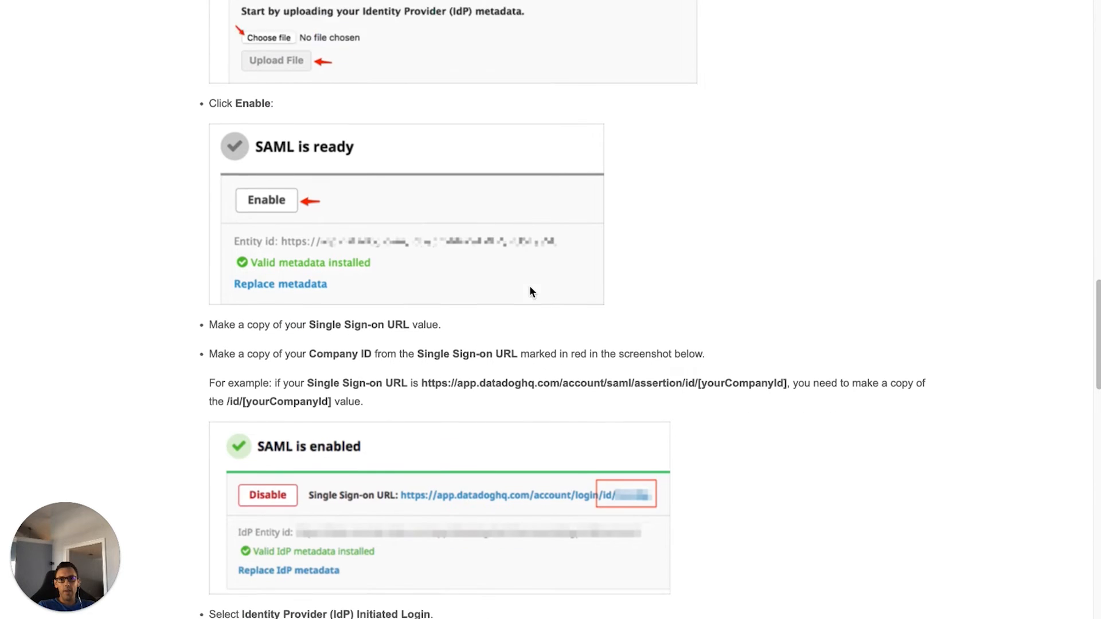
# Scroll the Okta instructions to the Company ID, IdP-initiated login and Save steps
pyautogui.scroll(-3)
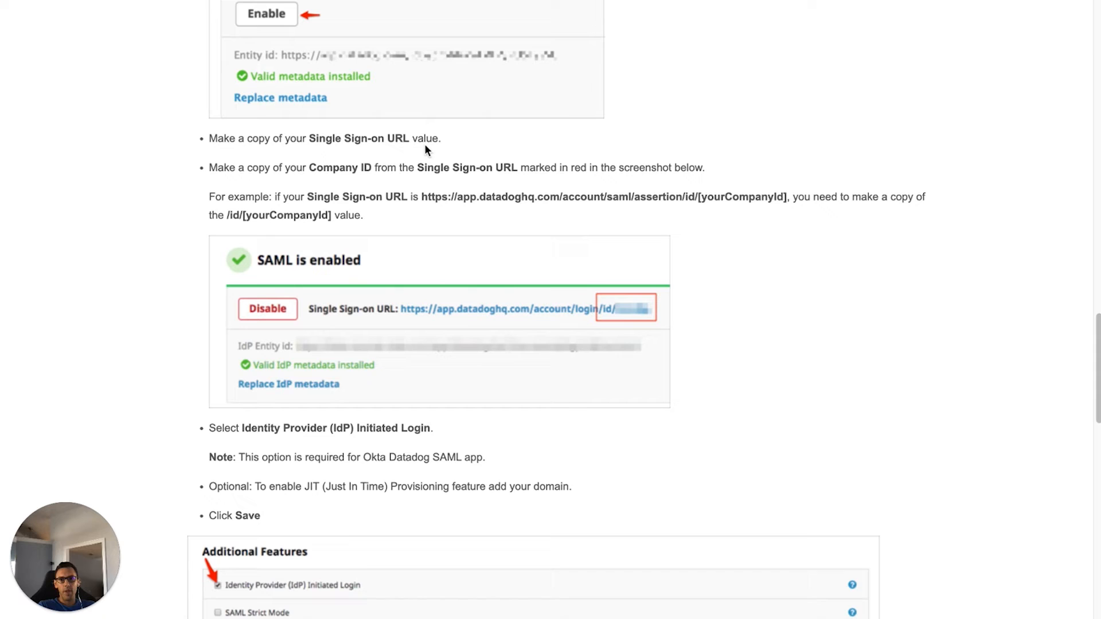
pyautogui.moveTo(374, 173)
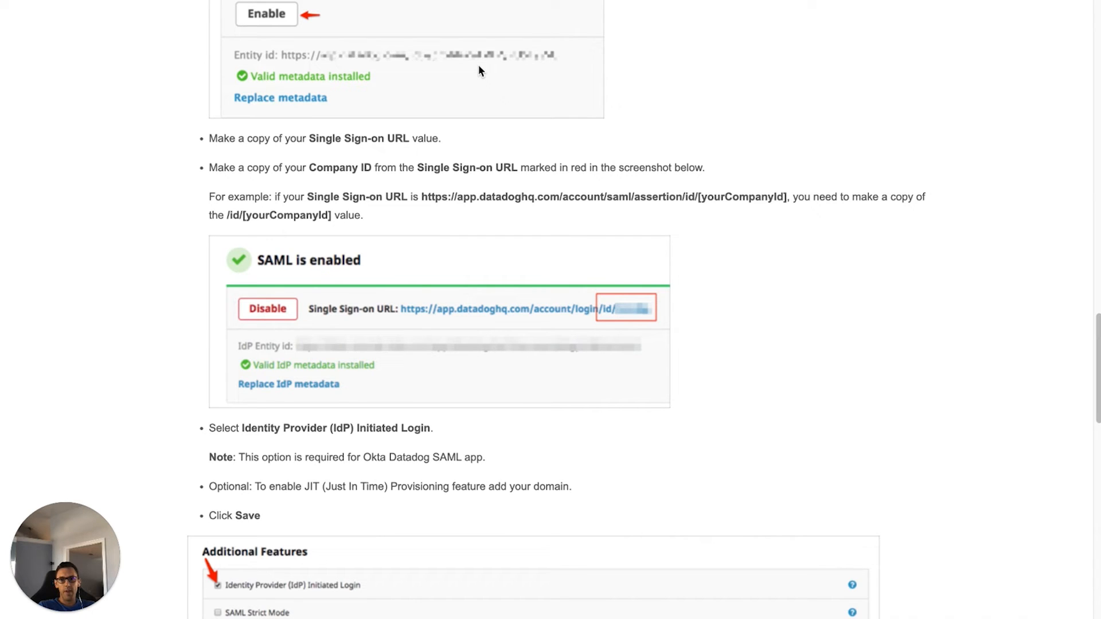
pyautogui.moveTo(508, 75)
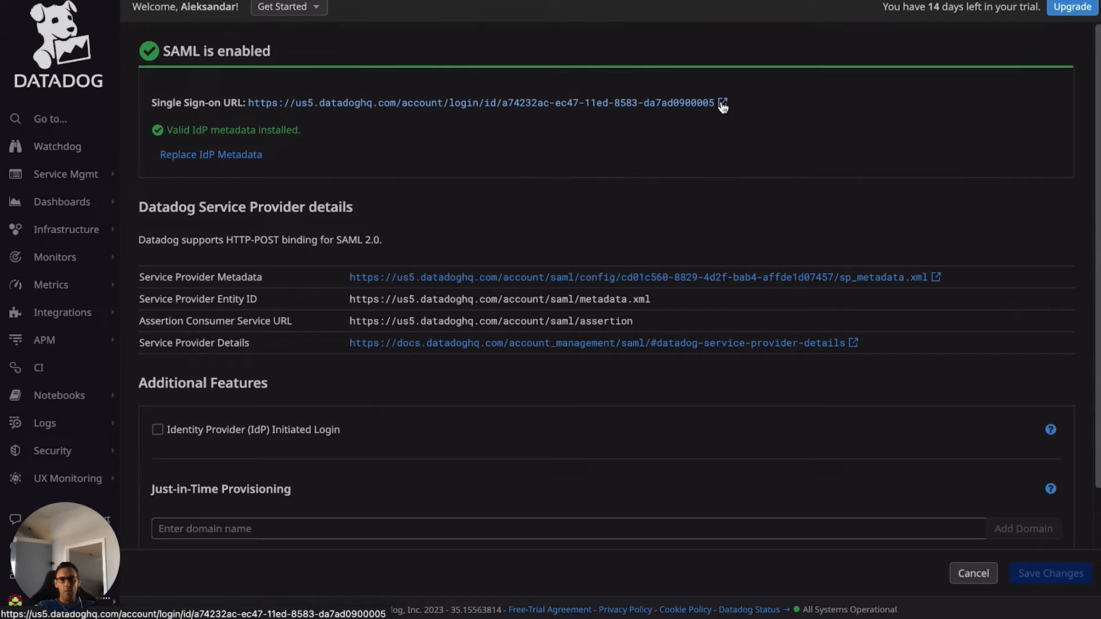
pyautogui.moveTo(490, 105)
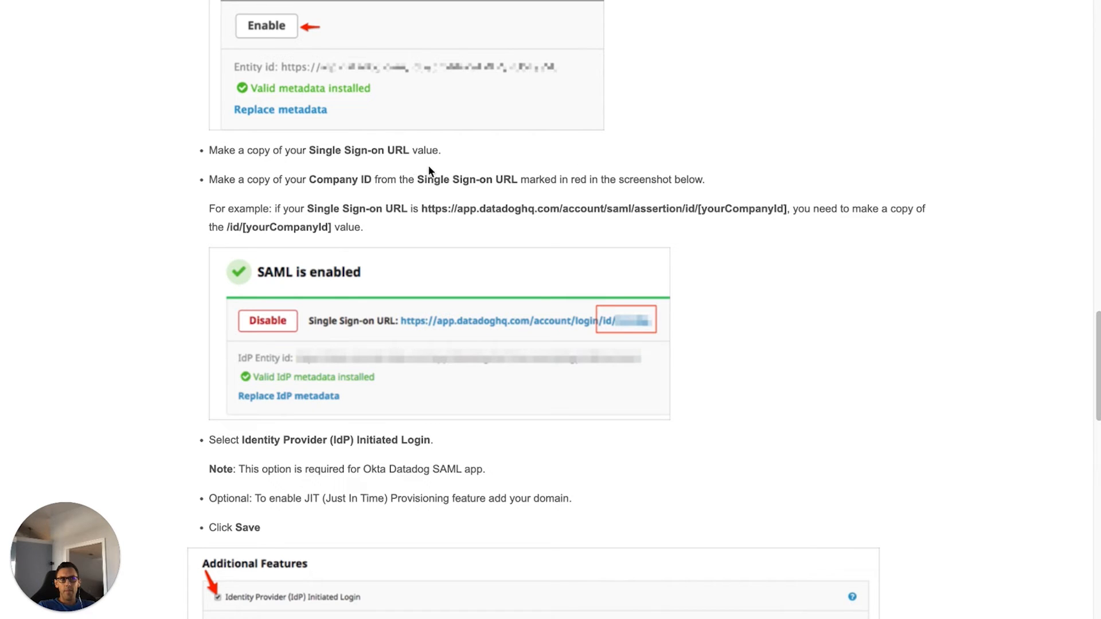
pyautogui.scroll(-3)
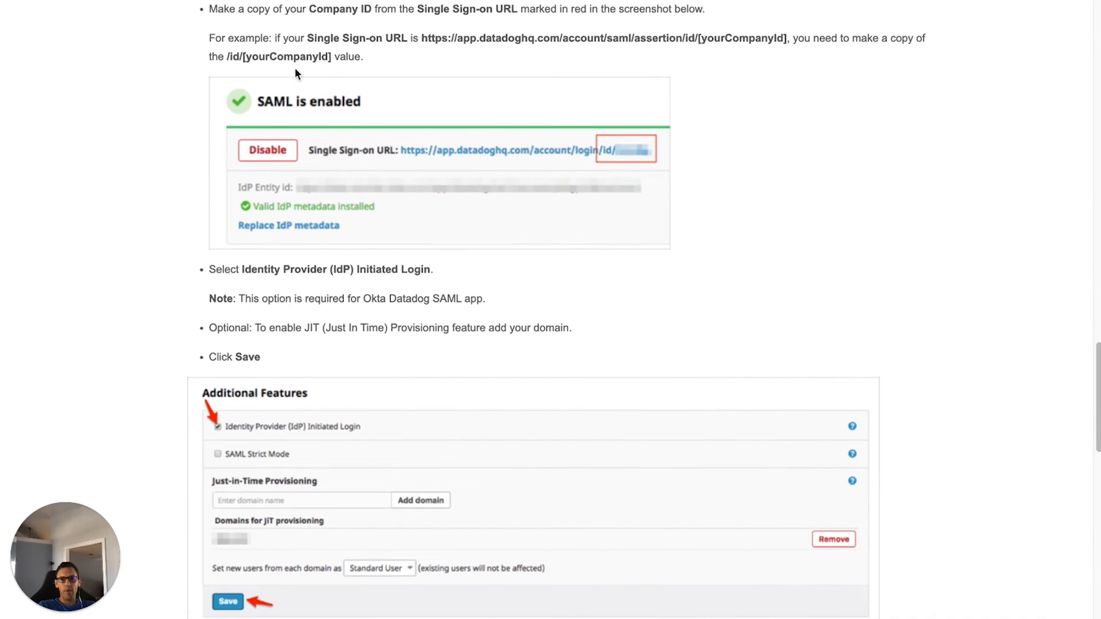
pyautogui.scroll(-3)
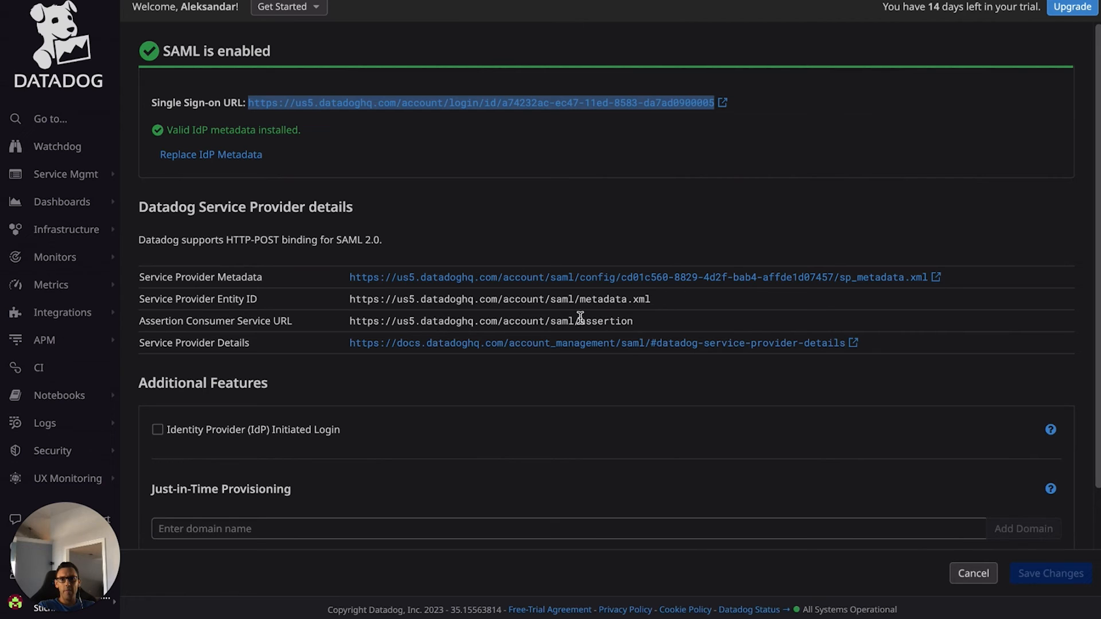
# Enable Identity Provider initiated login in Datadog's SAML settings and save the changes
pyautogui.click(158, 428)
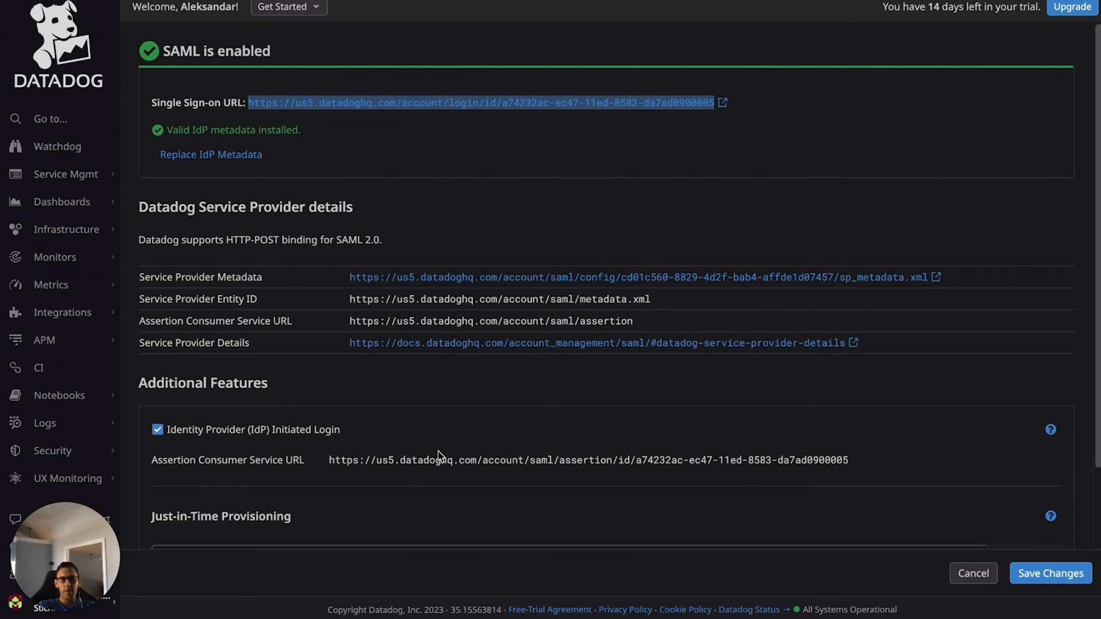
pyautogui.click(1050, 573)
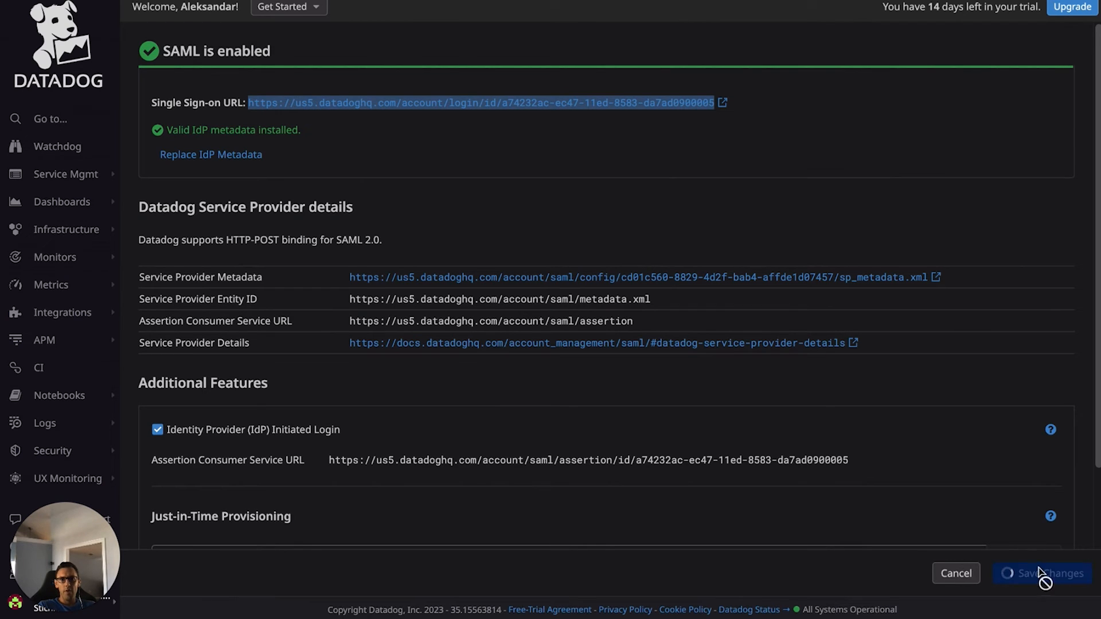
pyautogui.click(1045, 573)
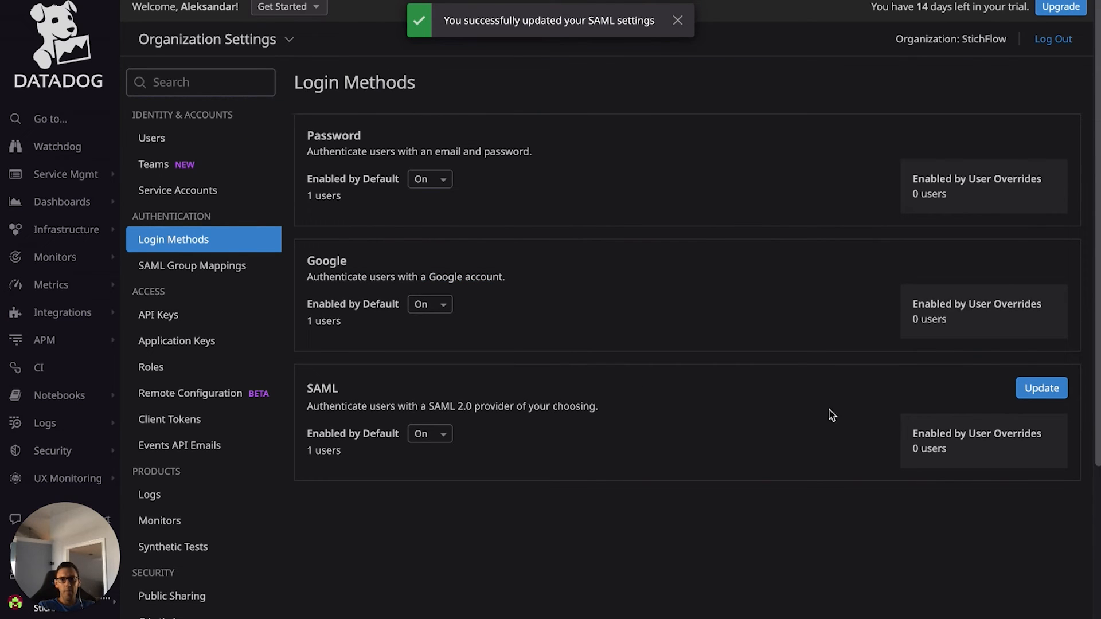
pyautogui.click(1040, 387)
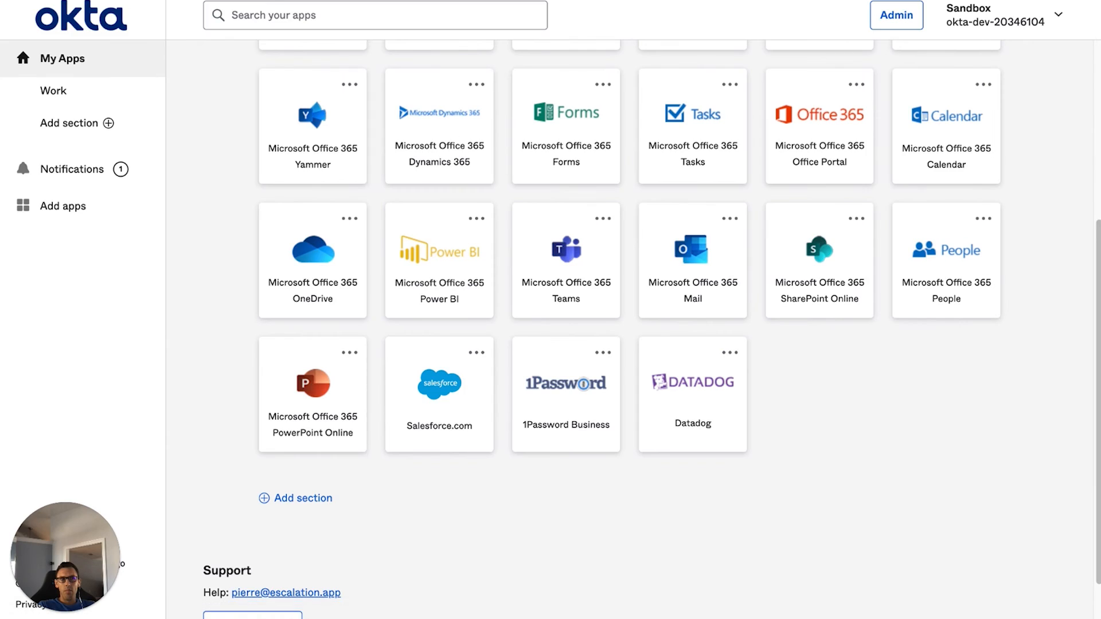
# Edit the Datadog app's sign-on settings and enter the Company ID under Advanced Sign-on Settings
pyautogui.click(896, 15)
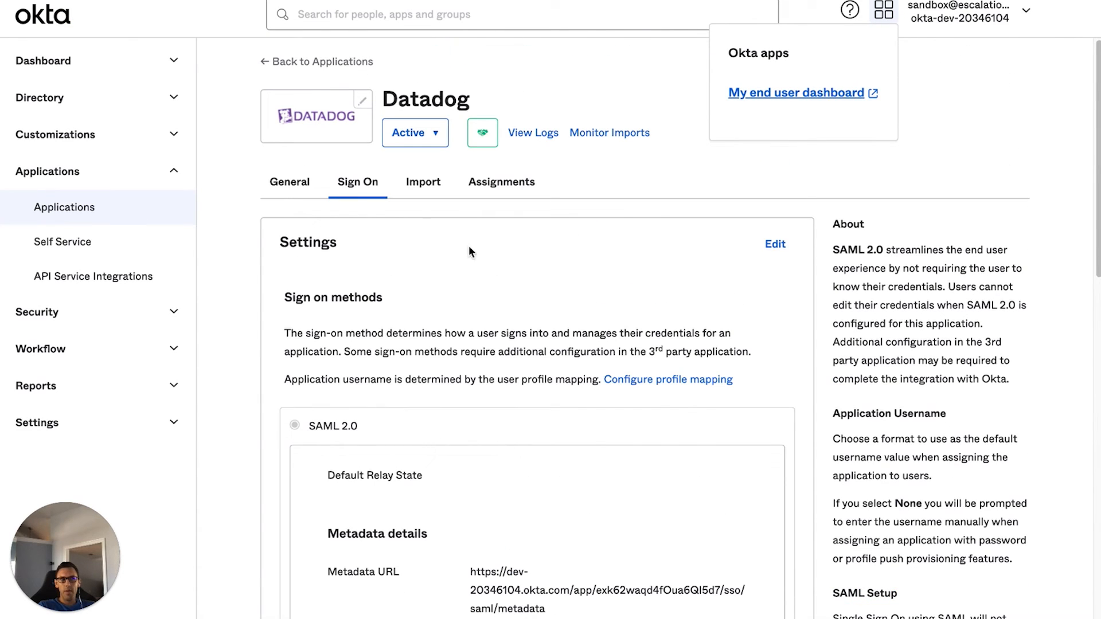
pyautogui.click(774, 243)
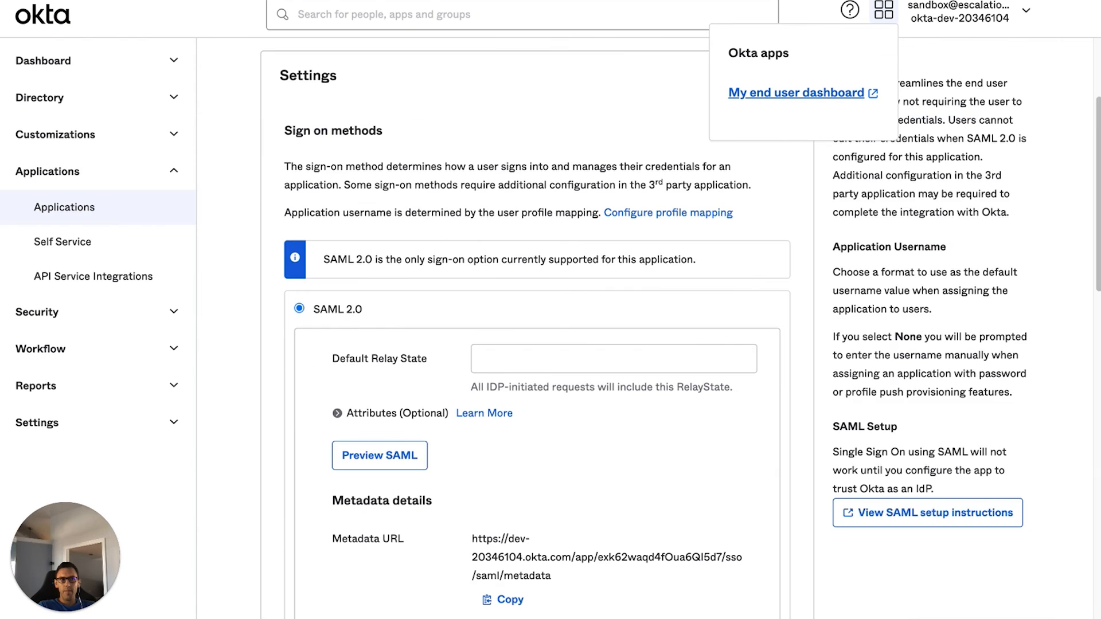
pyautogui.scroll(-3)
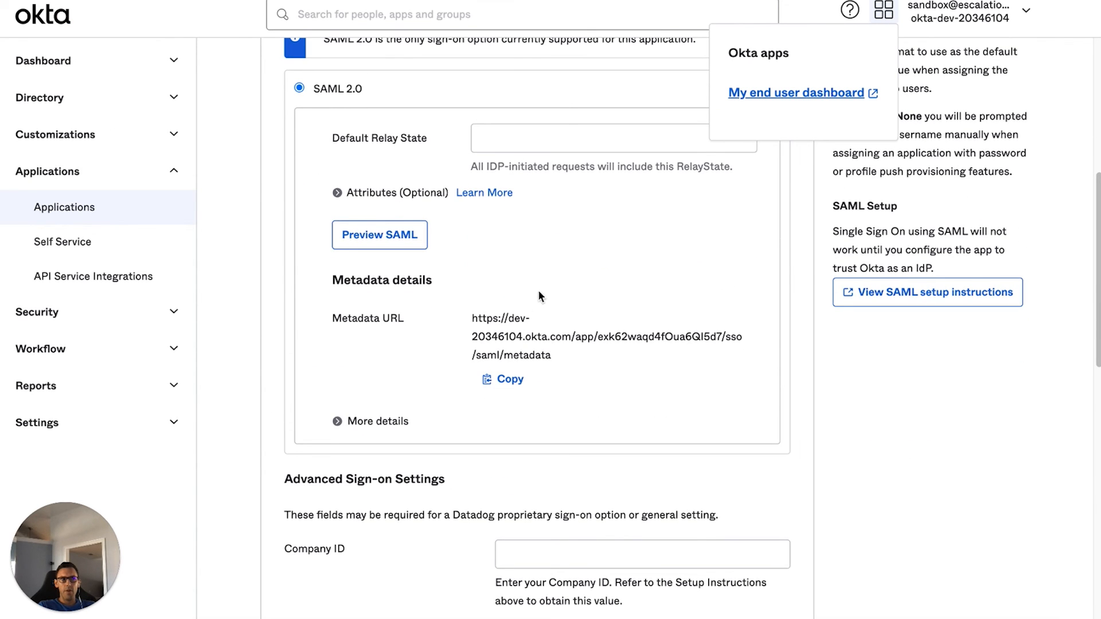
pyautogui.scroll(3)
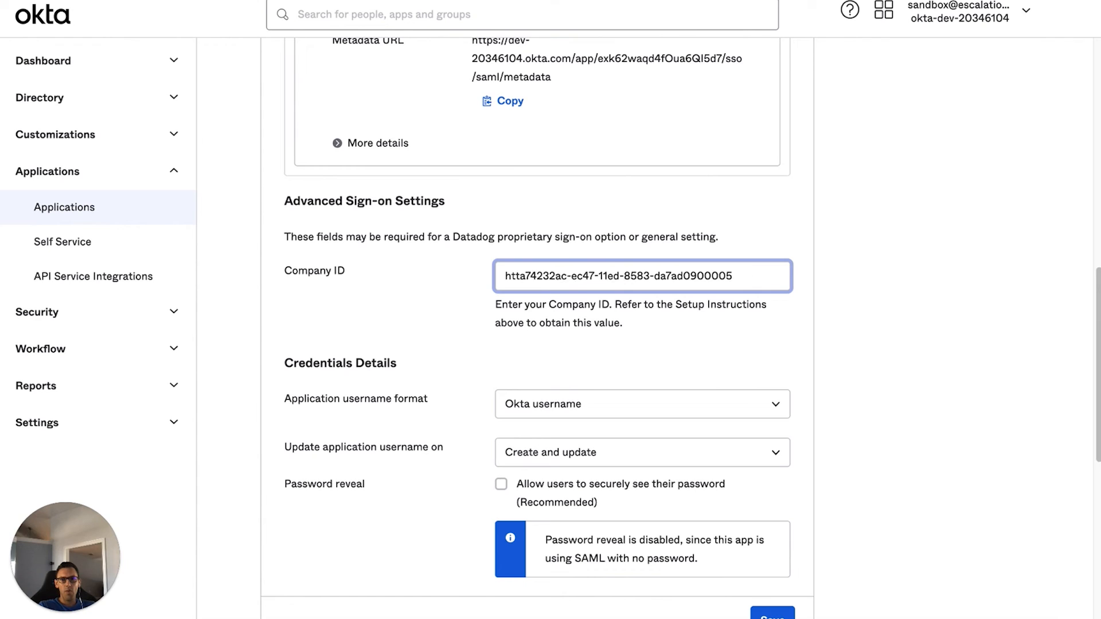
pyautogui.press('Backspace')
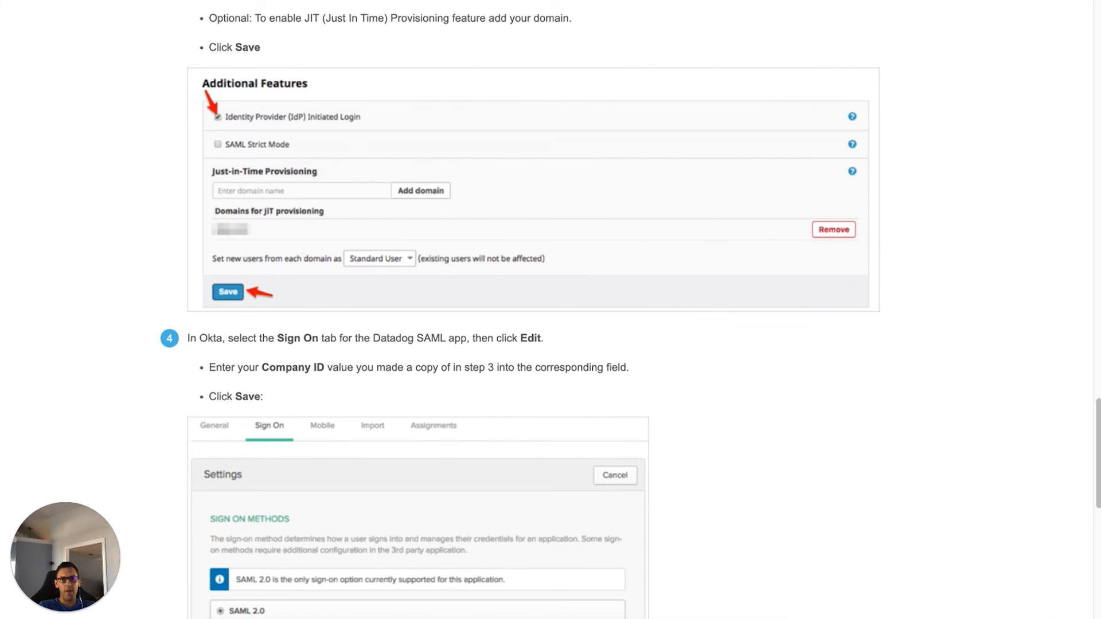
# Scroll the instructions down to step 4 about entering the Company ID in Okta
pyautogui.scroll(-3)
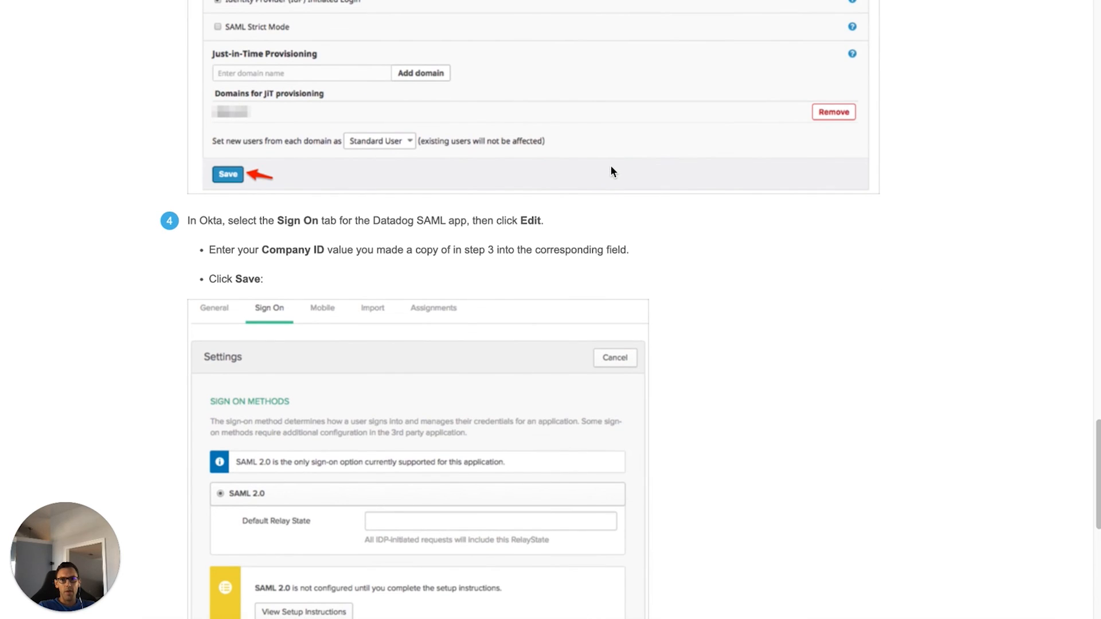
pyautogui.scroll(-3)
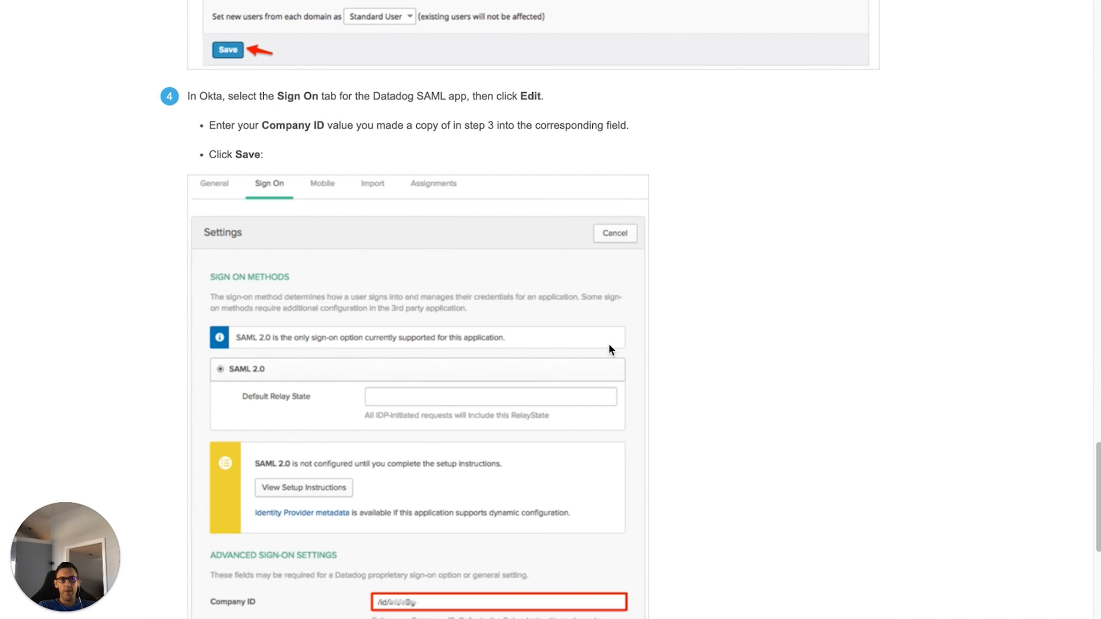
pyautogui.scroll(-3)
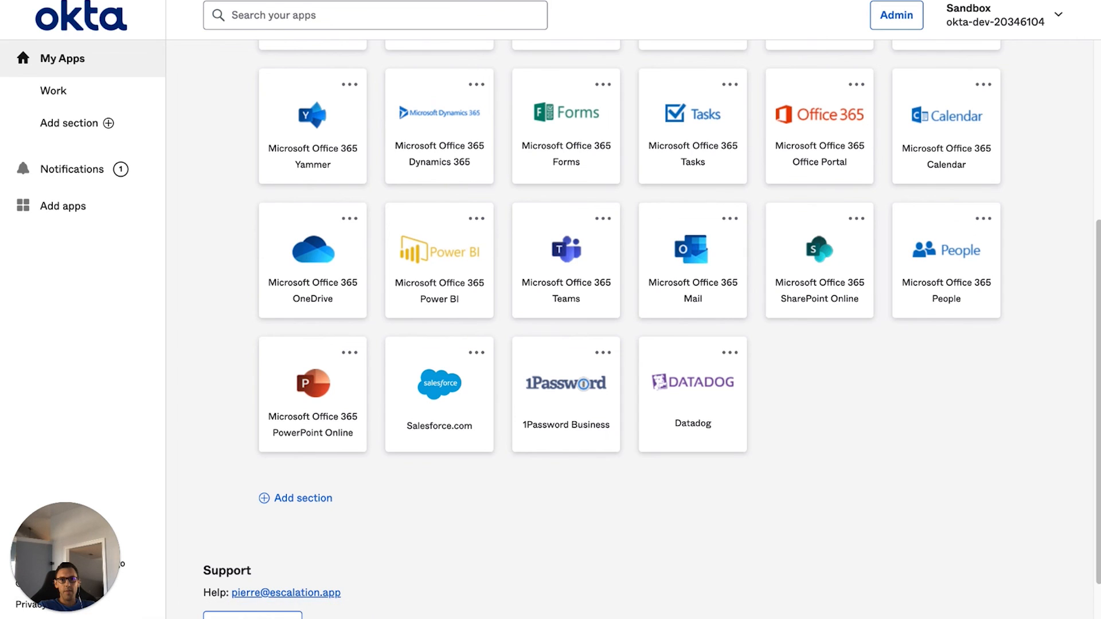
# Save the Datadog app's Company ID in Okta, then reopen its sign-on settings for editing
pyautogui.click(895, 14)
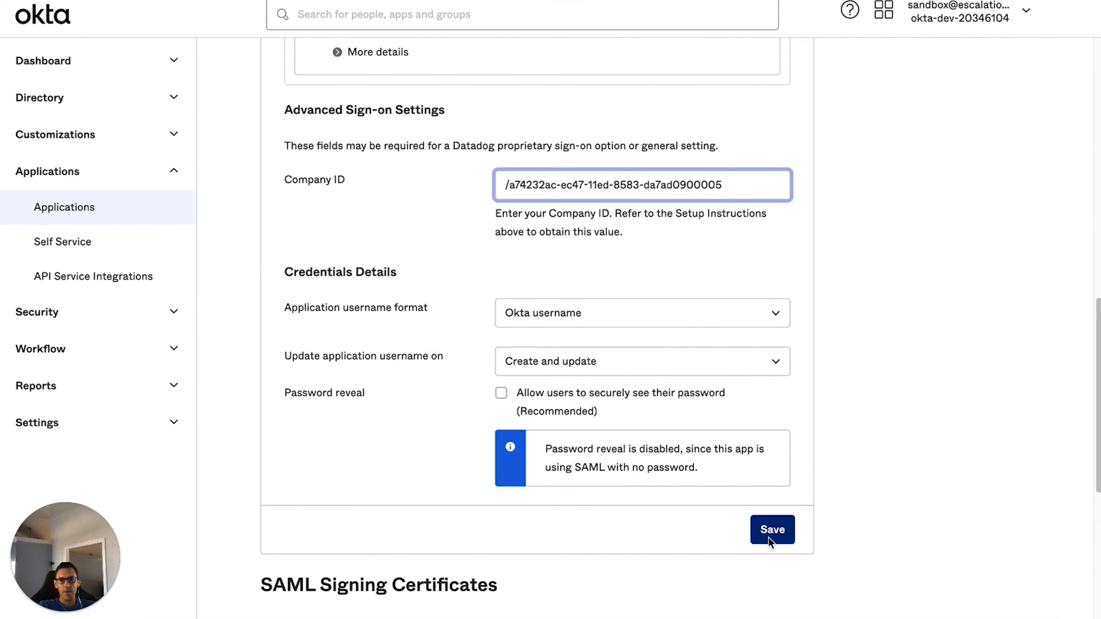
pyautogui.click(772, 530)
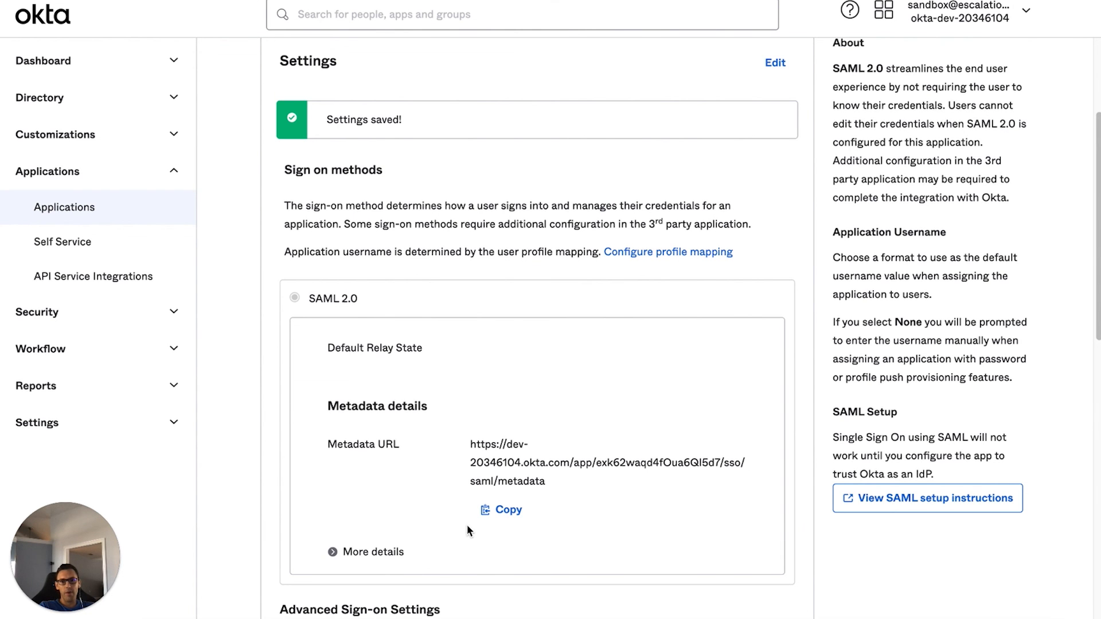
pyautogui.scroll(-3)
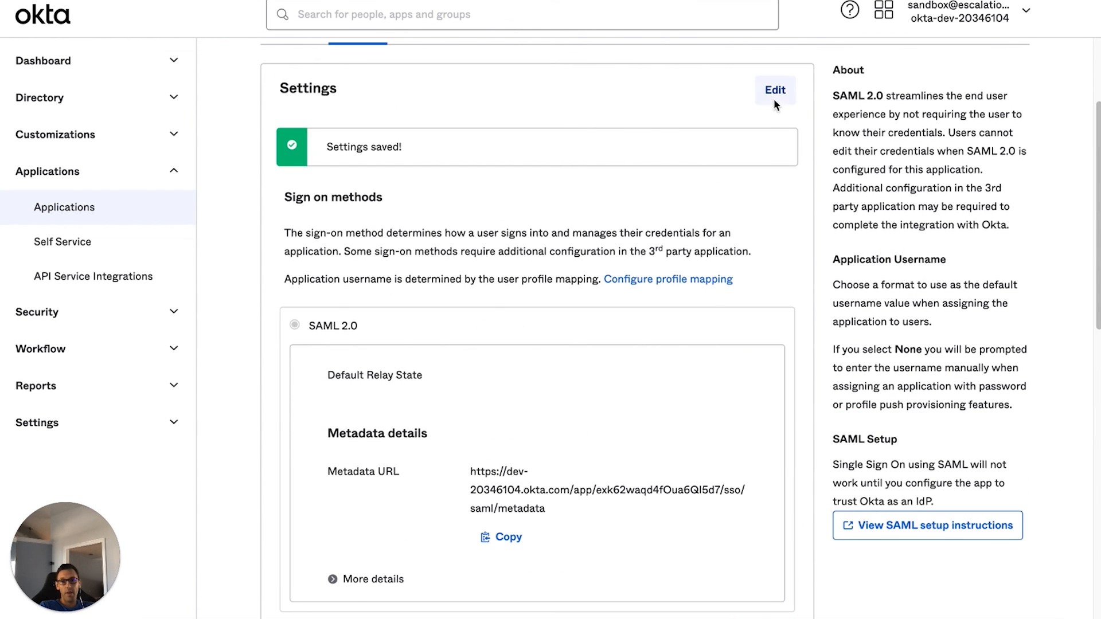
pyautogui.click(774, 90)
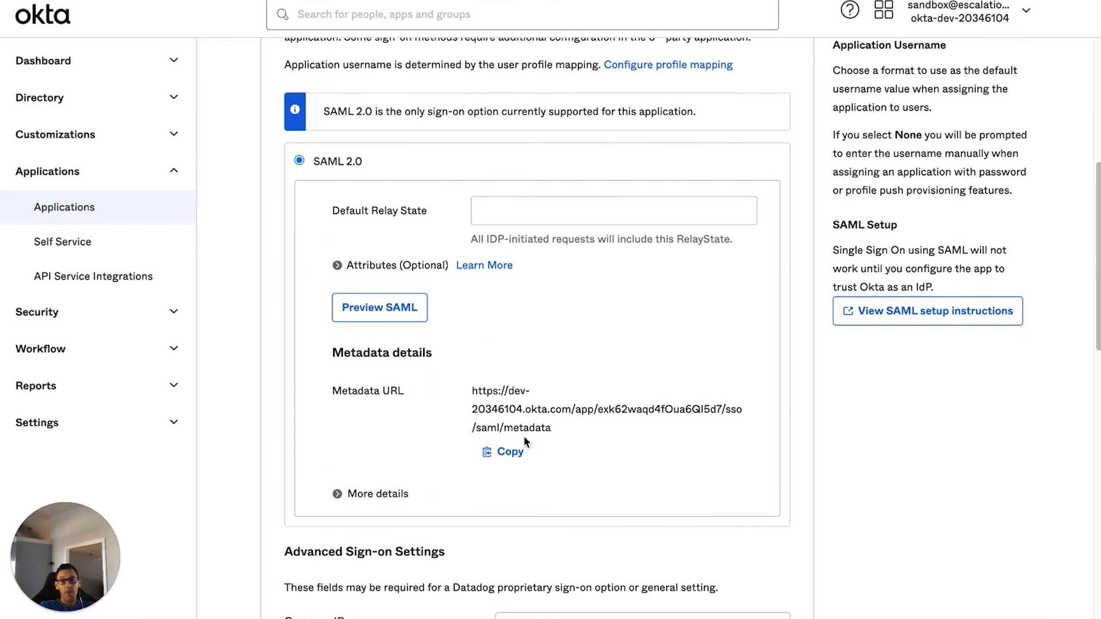